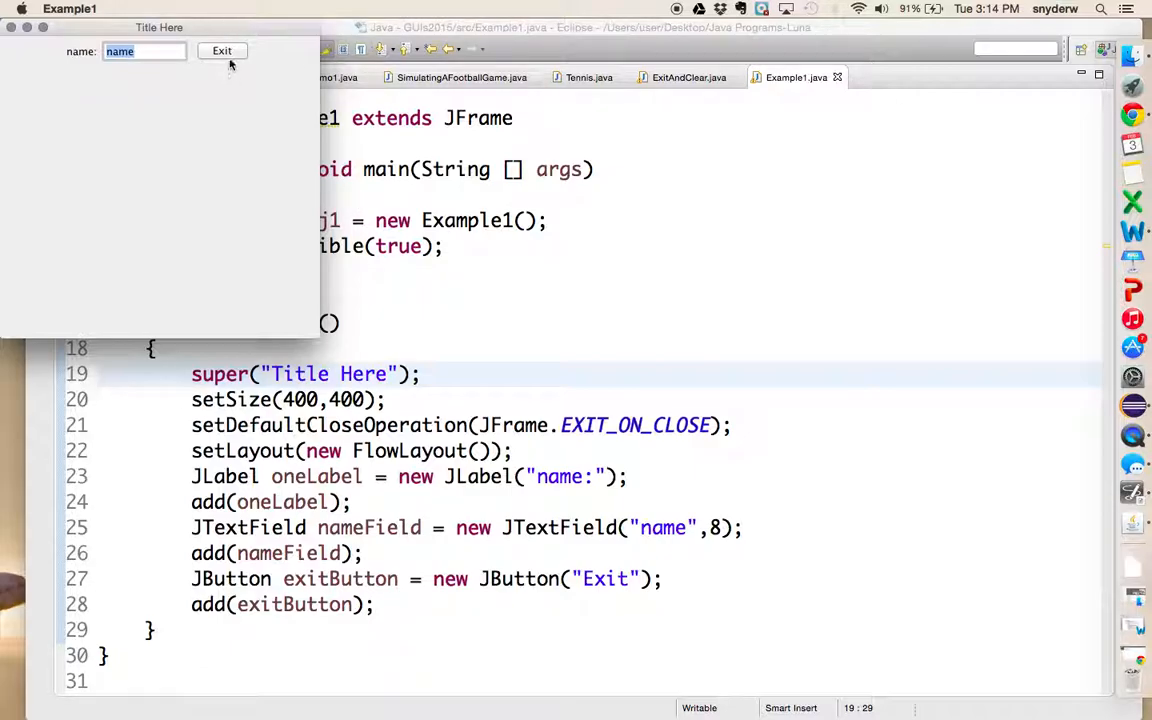
Close the running Example1 window to return to the Example1.java editor
left_click(68, 8)
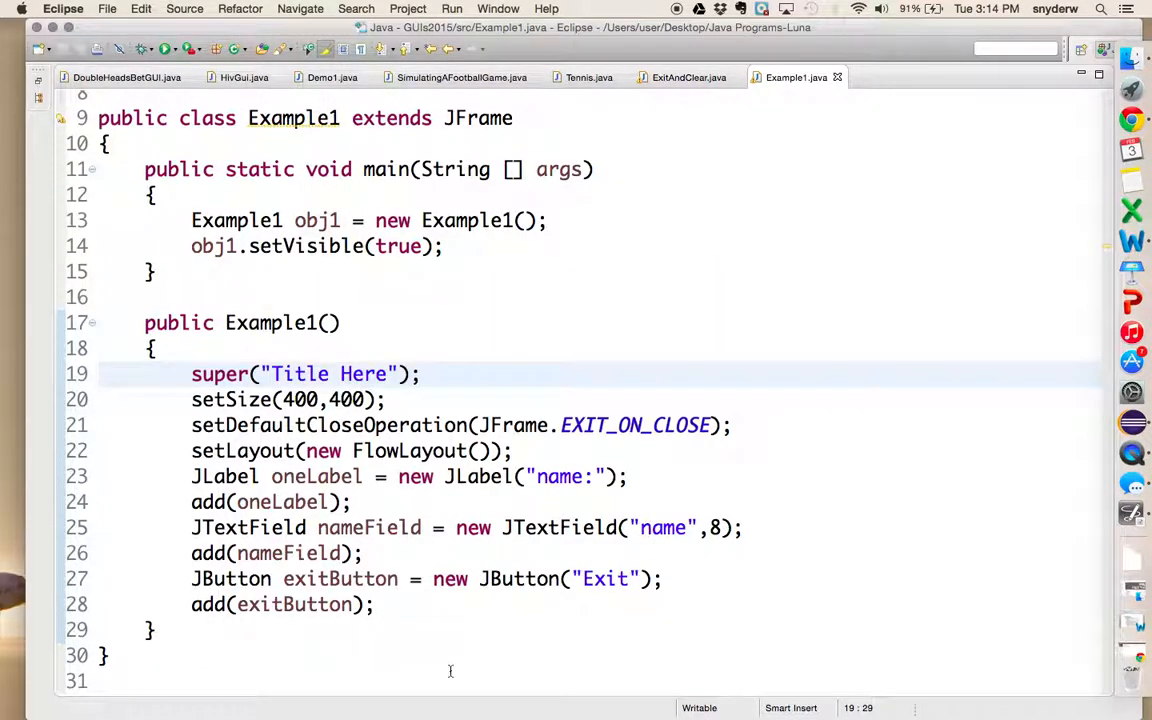
mouse_move(676, 328)
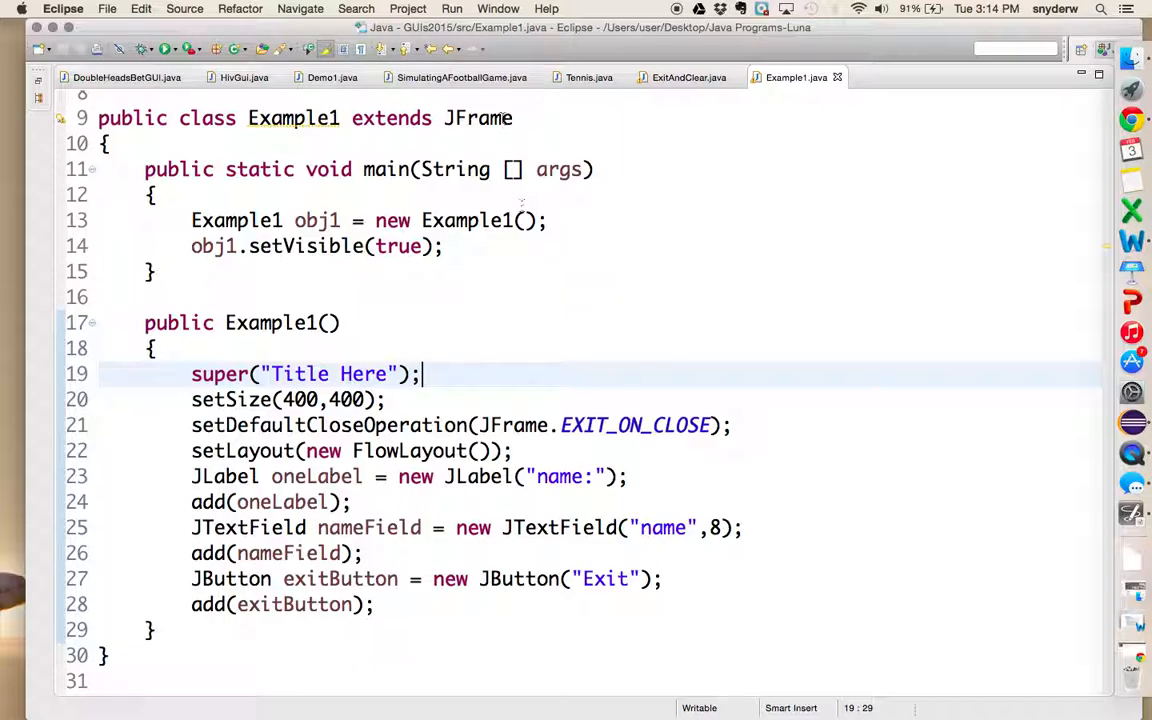
Declare that the Example1 class implements ActionListener in its header
type("im")
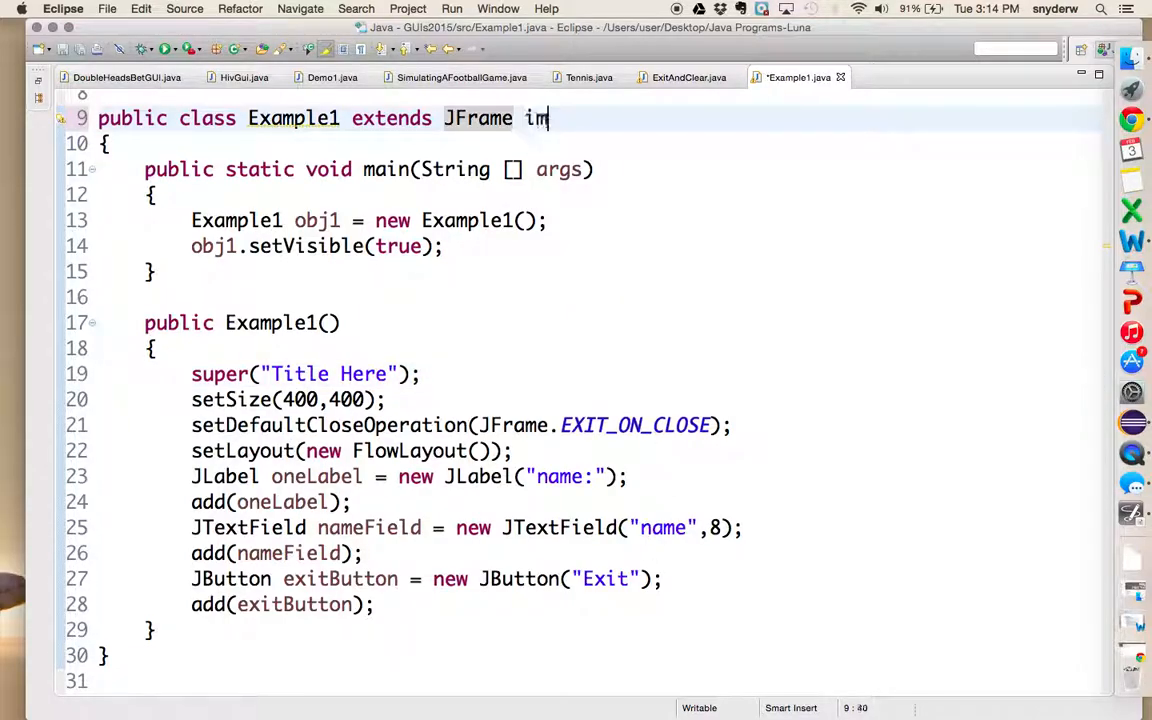
type("plements A")
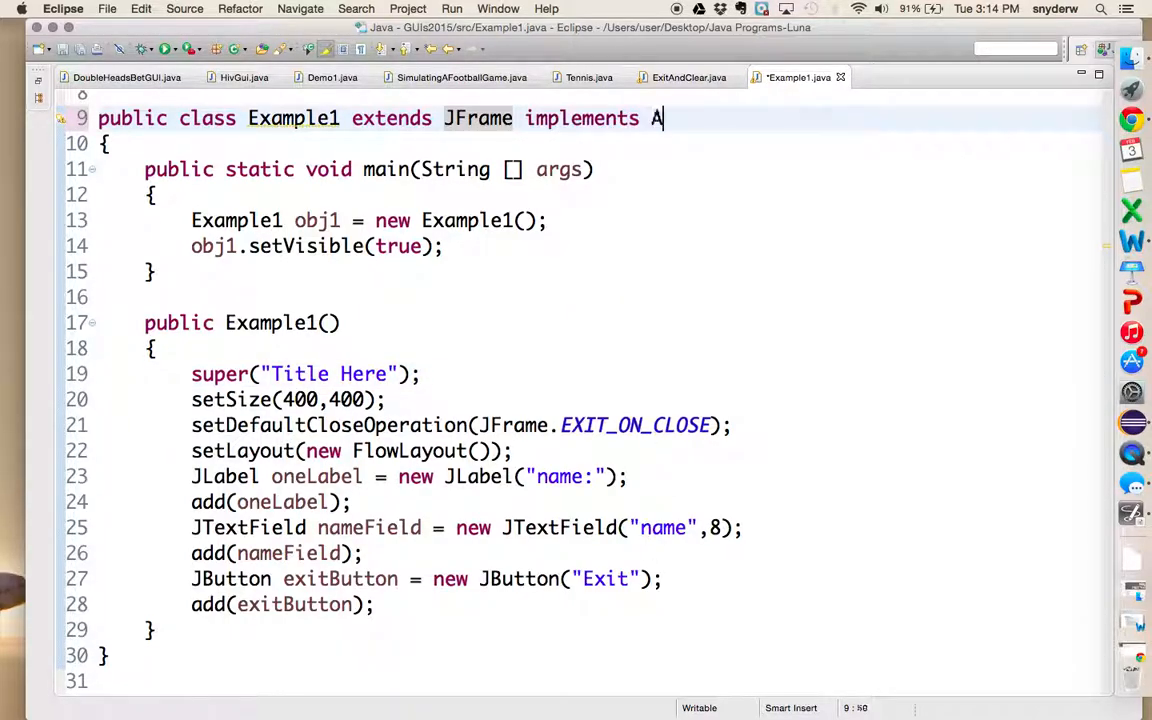
type("ctionListener")
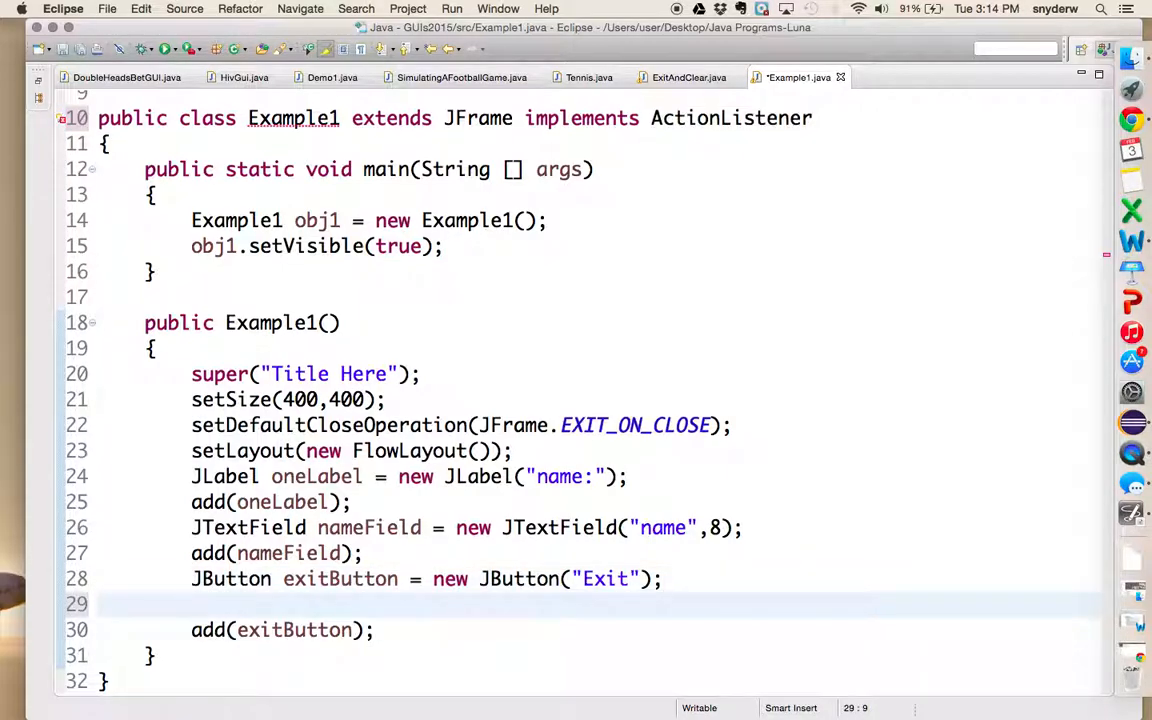
Add exitButton.addActionListener(this); in the constructor before the button is added
type("exitB")
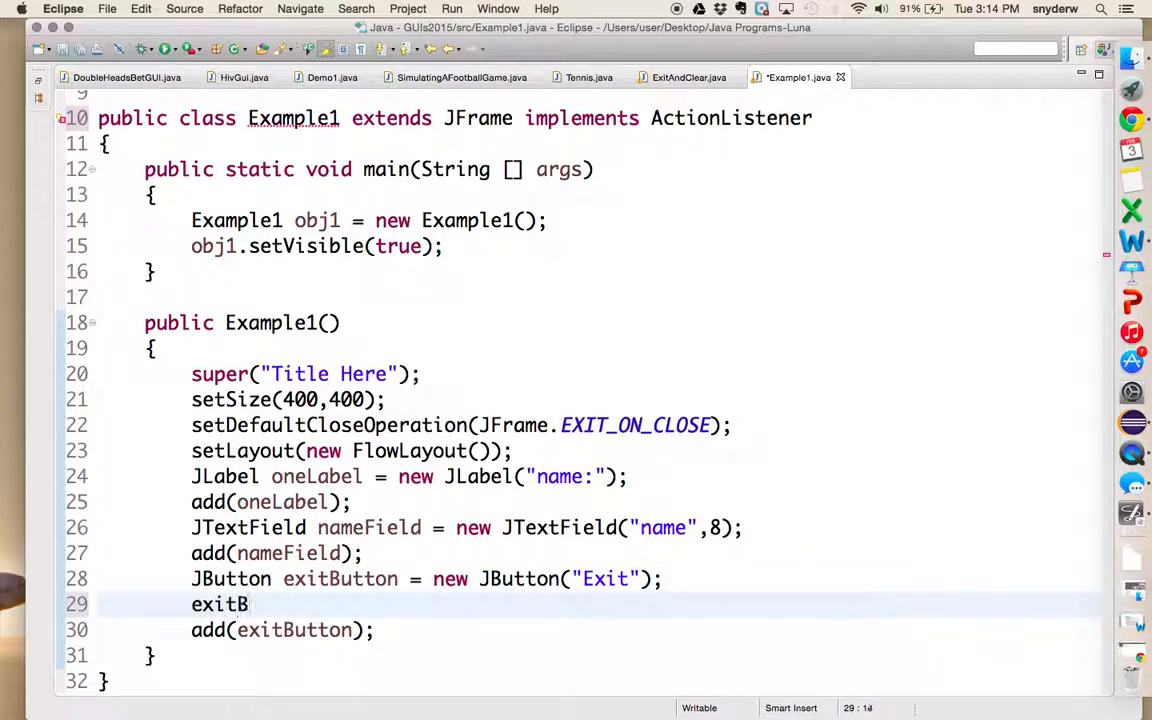
type(".")
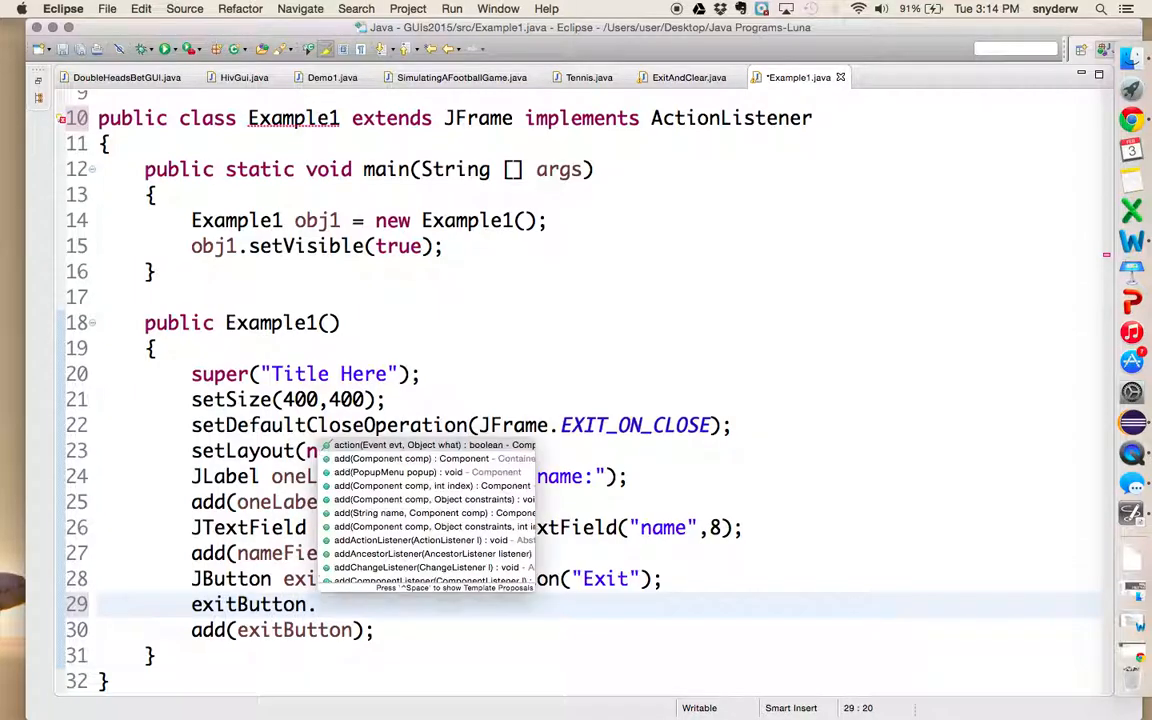
type("addActionListener(l);")
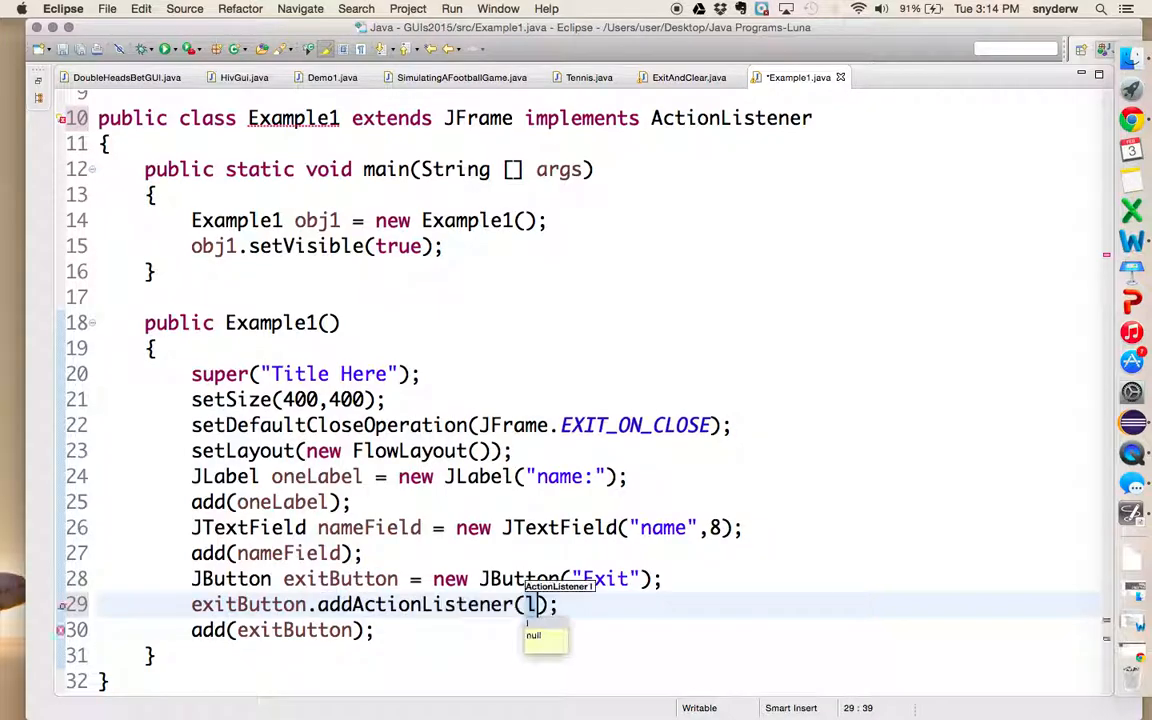
type("this")
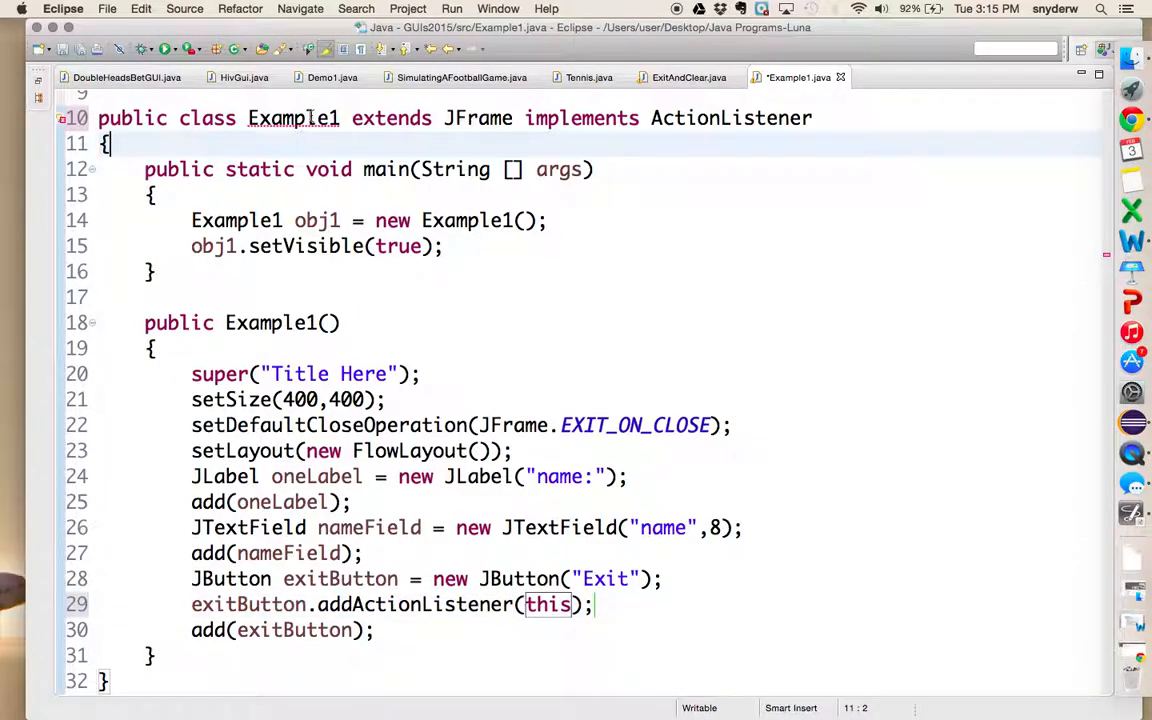
mouse_move(292, 118)
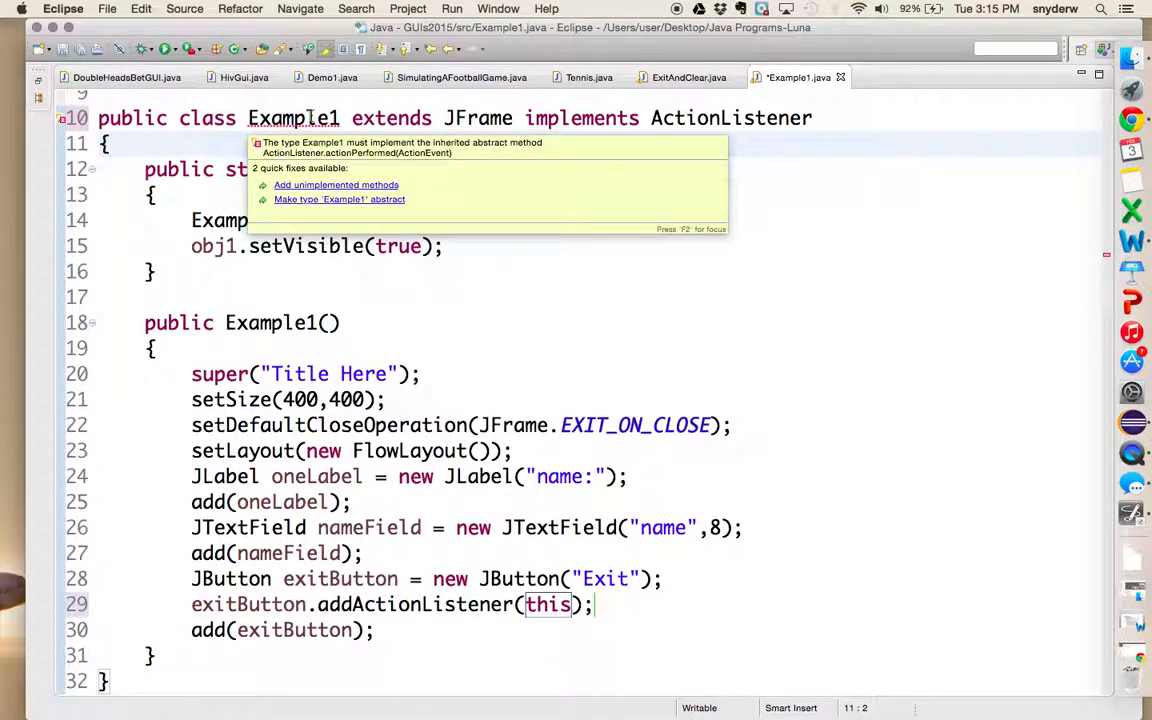
mouse_move(312, 184)
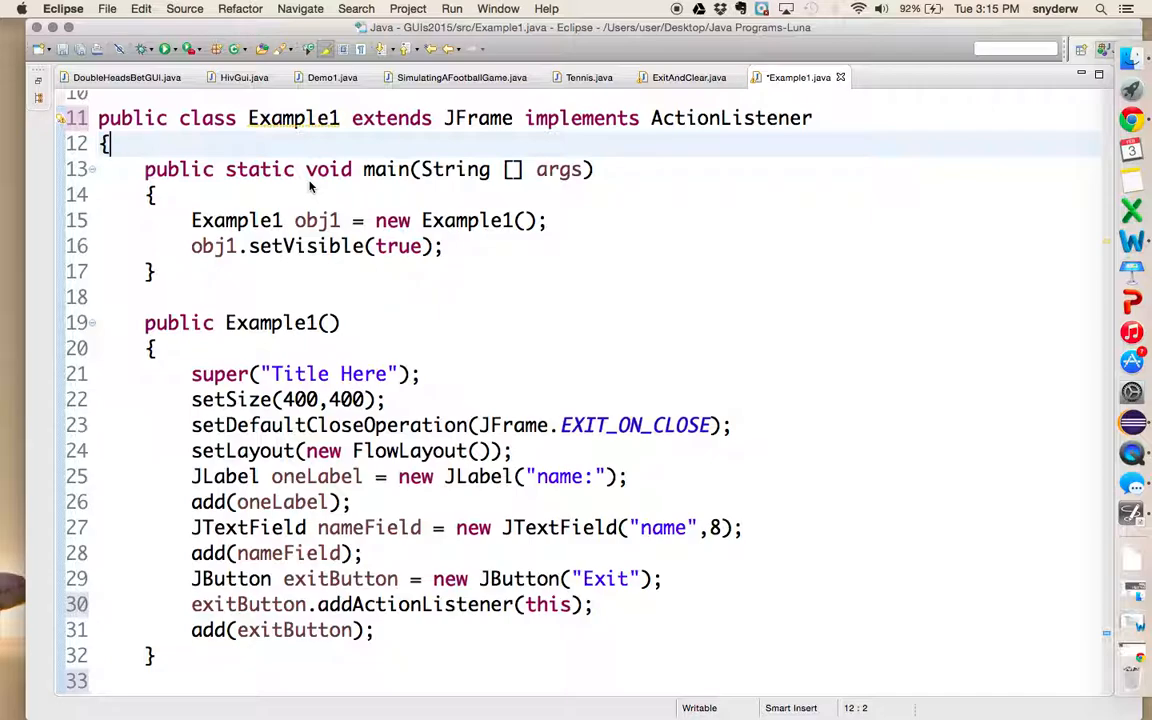
mouse_move(396, 278)
type("public void actionPerformed(ActionEvent e)")
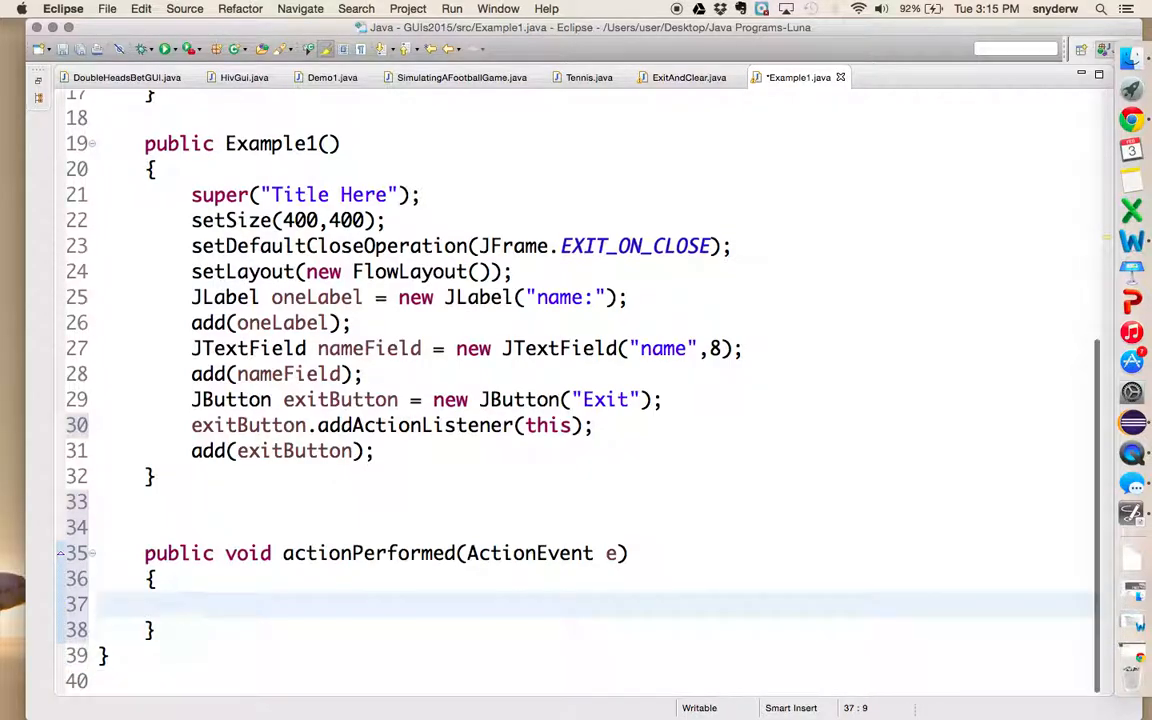
Inside actionPerformed, write String word = e.getActionCommand(); checking the event parameter name
left_click(192, 604)
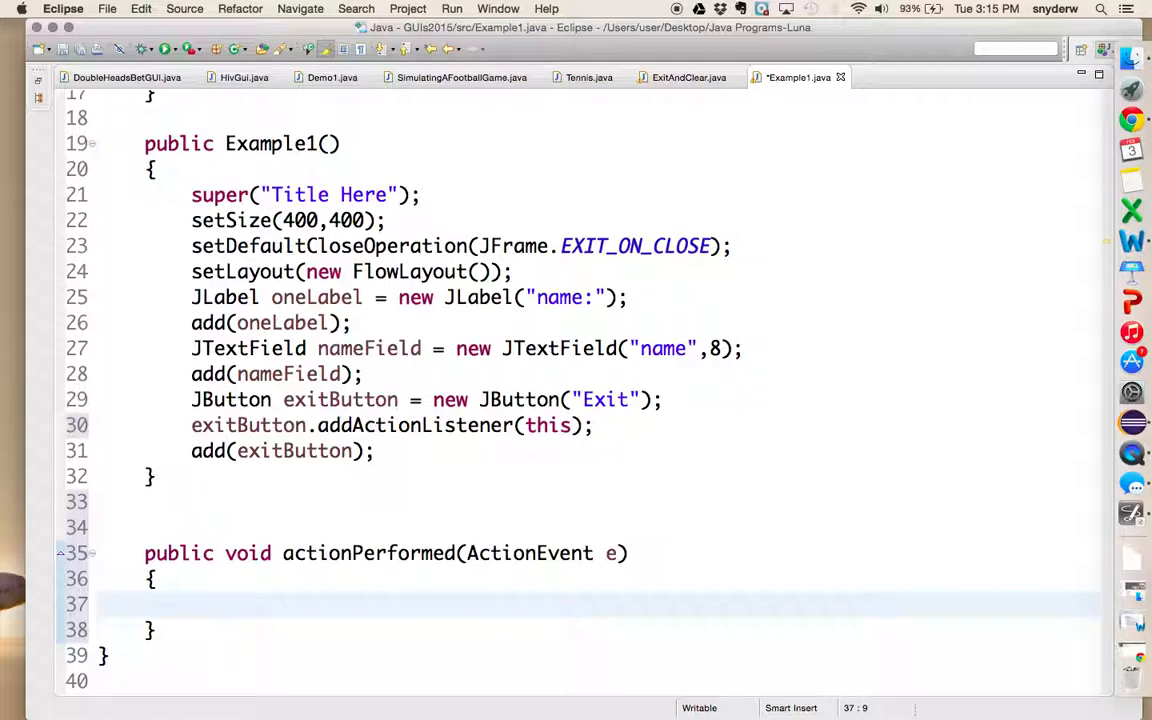
type("String wor")
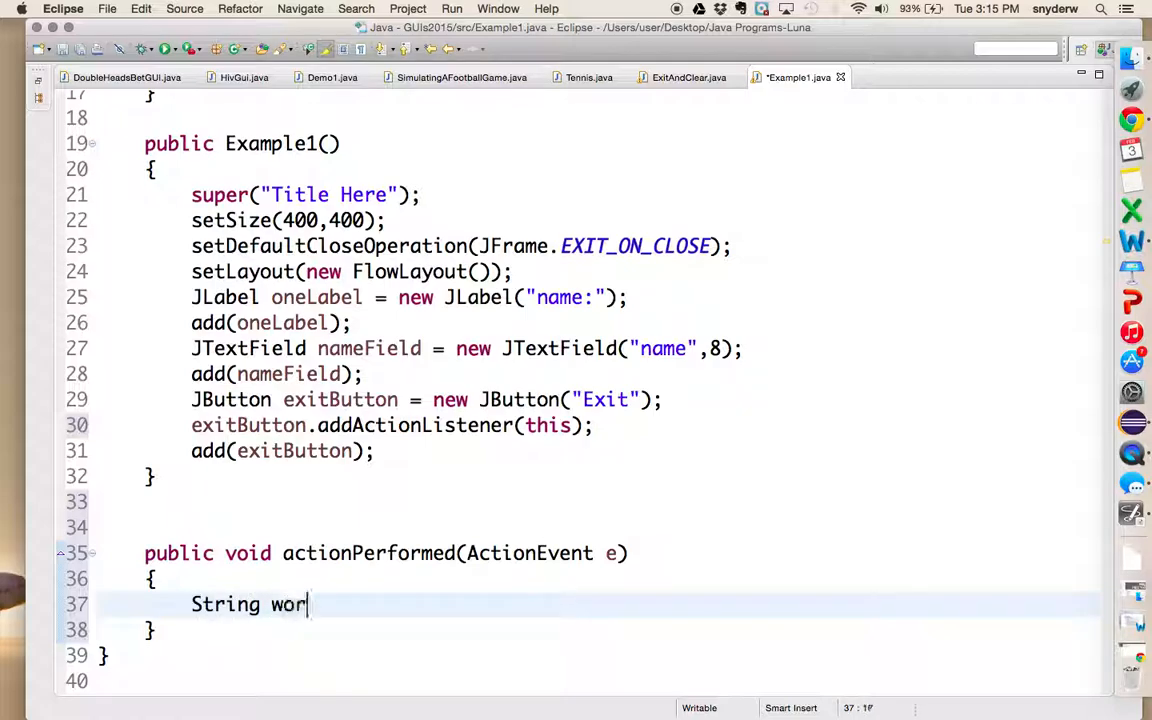
type("d =")
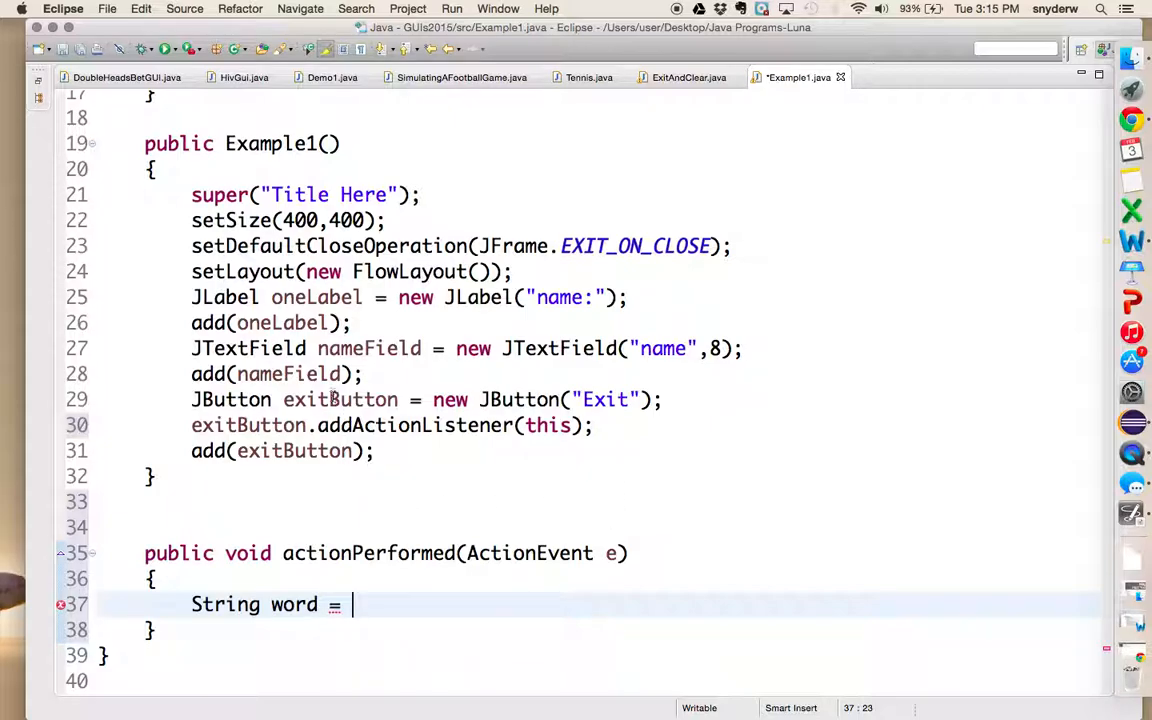
double_click(604, 400)
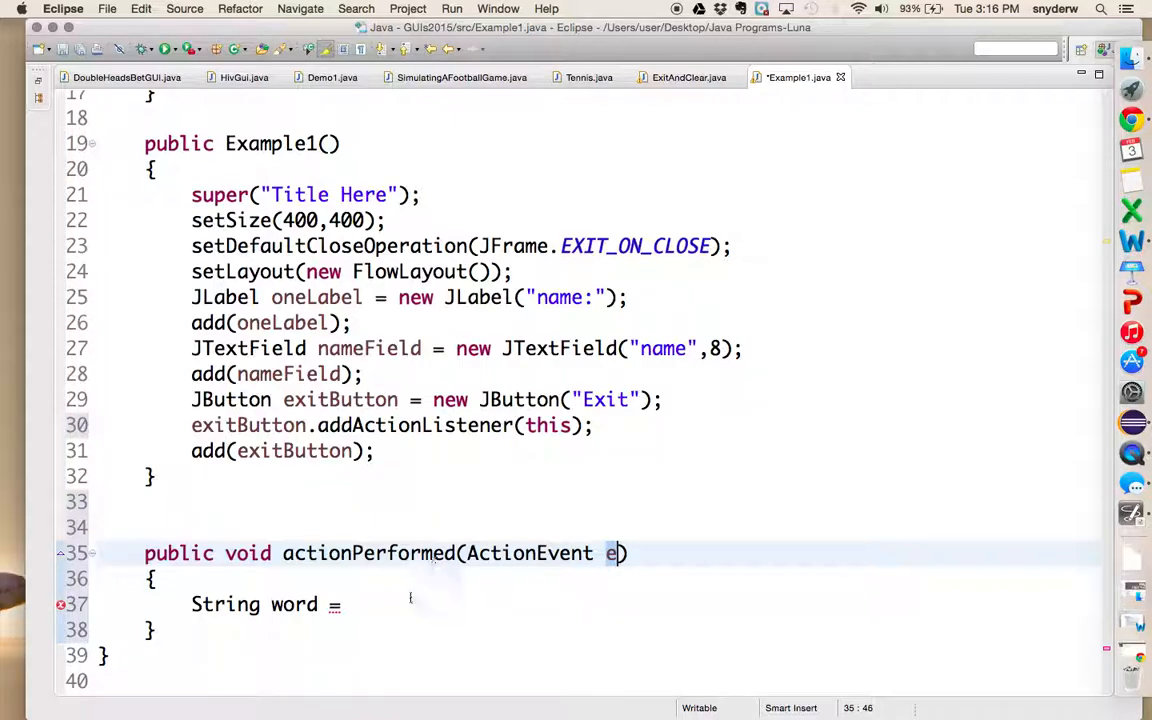
left_click(352, 604)
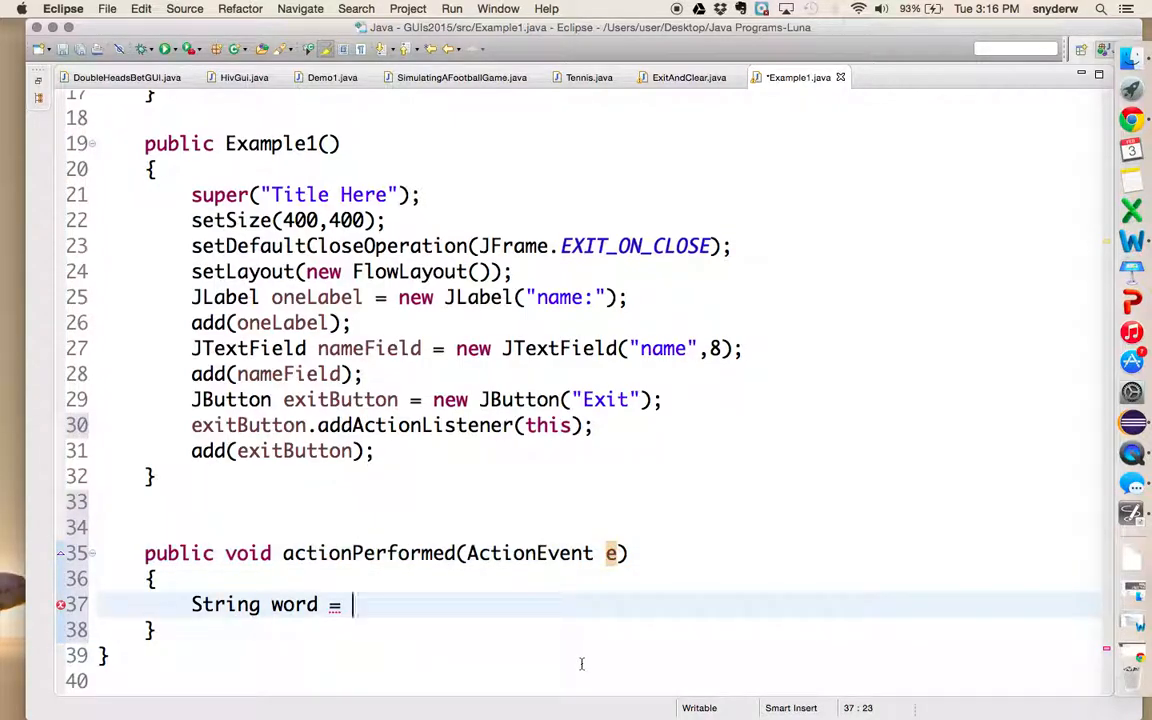
type("e.getActionCommand();")
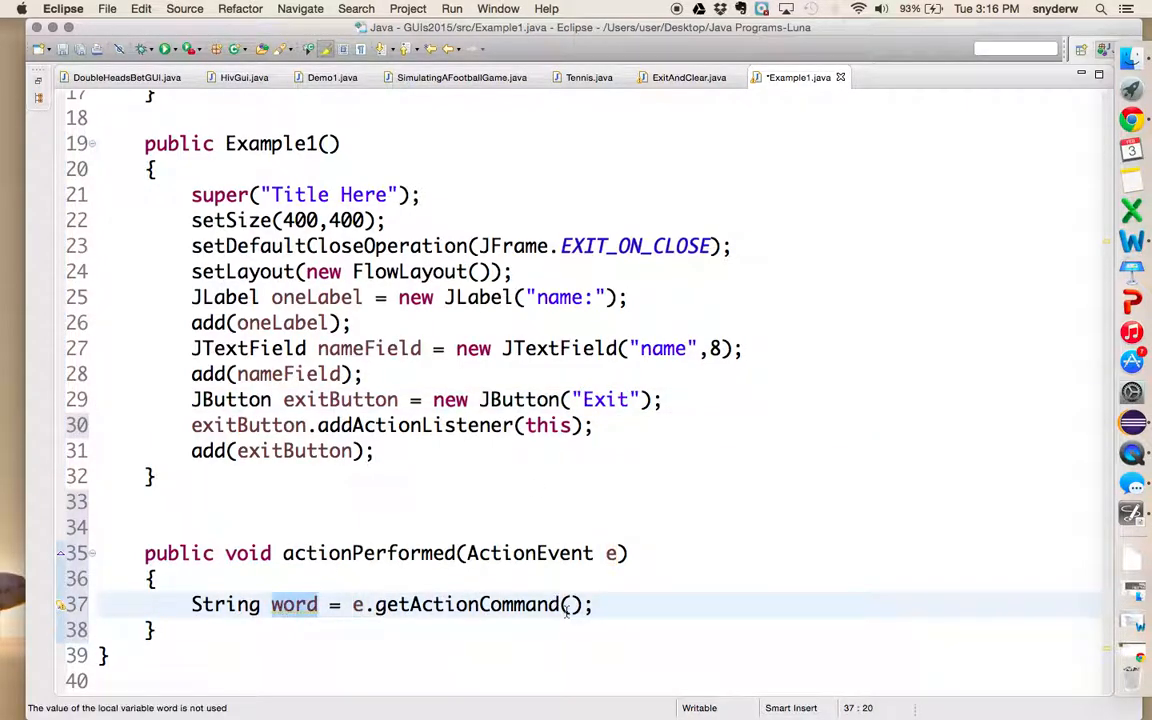
left_click(600, 604)
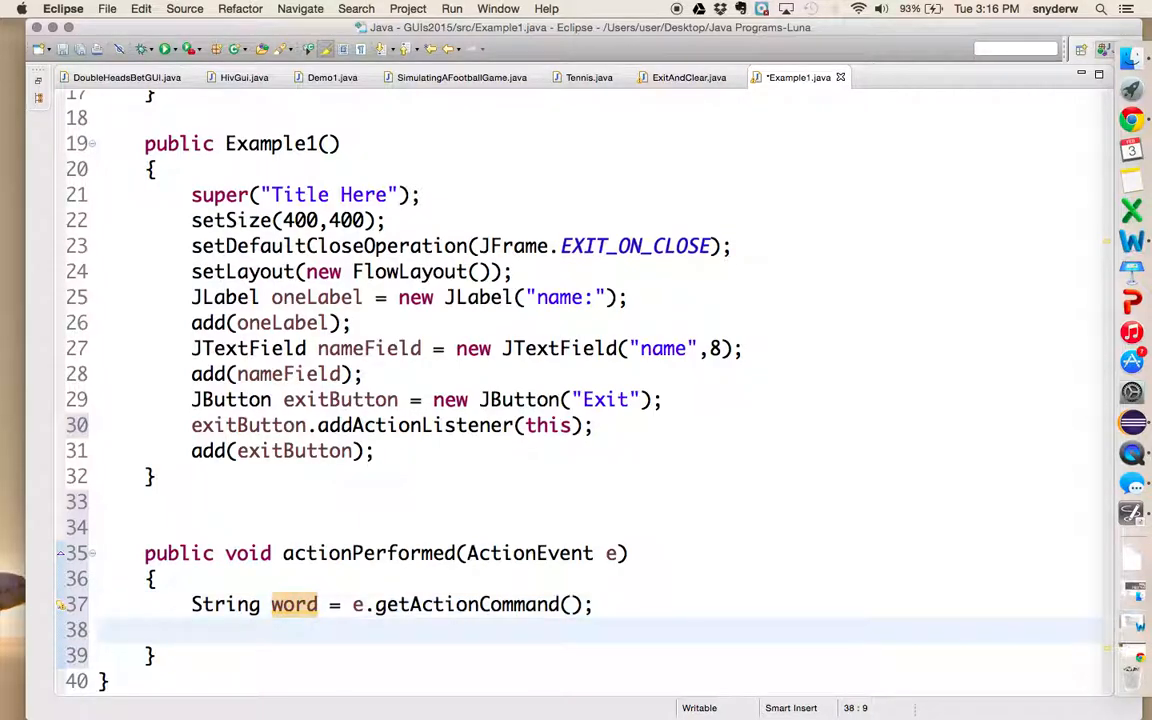
Add an if(word.equals("Exit")) block inside actionPerformed
type("if")
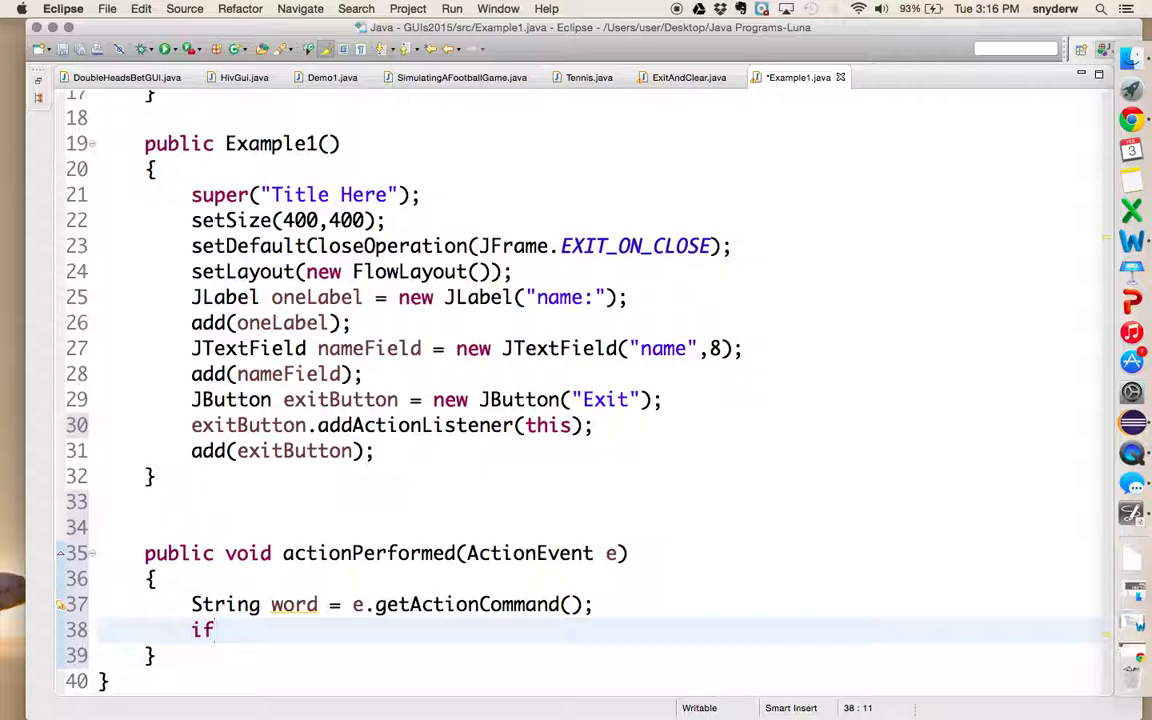
type("(word.equals(\"")
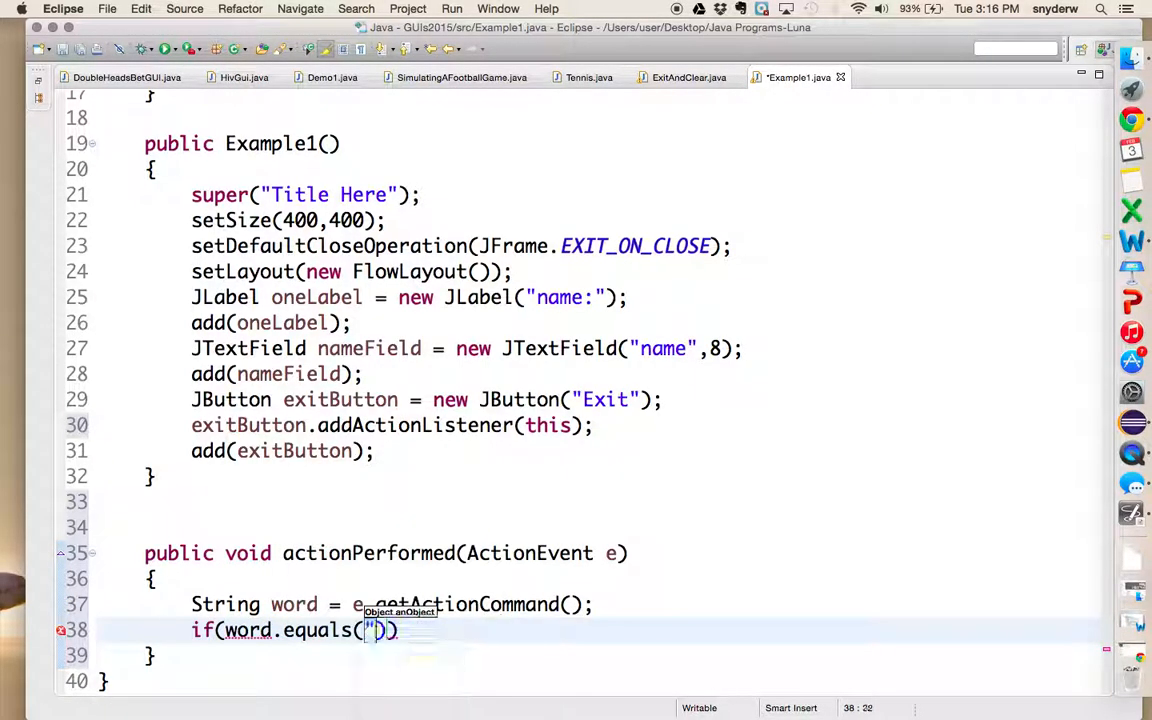
type("Exit")
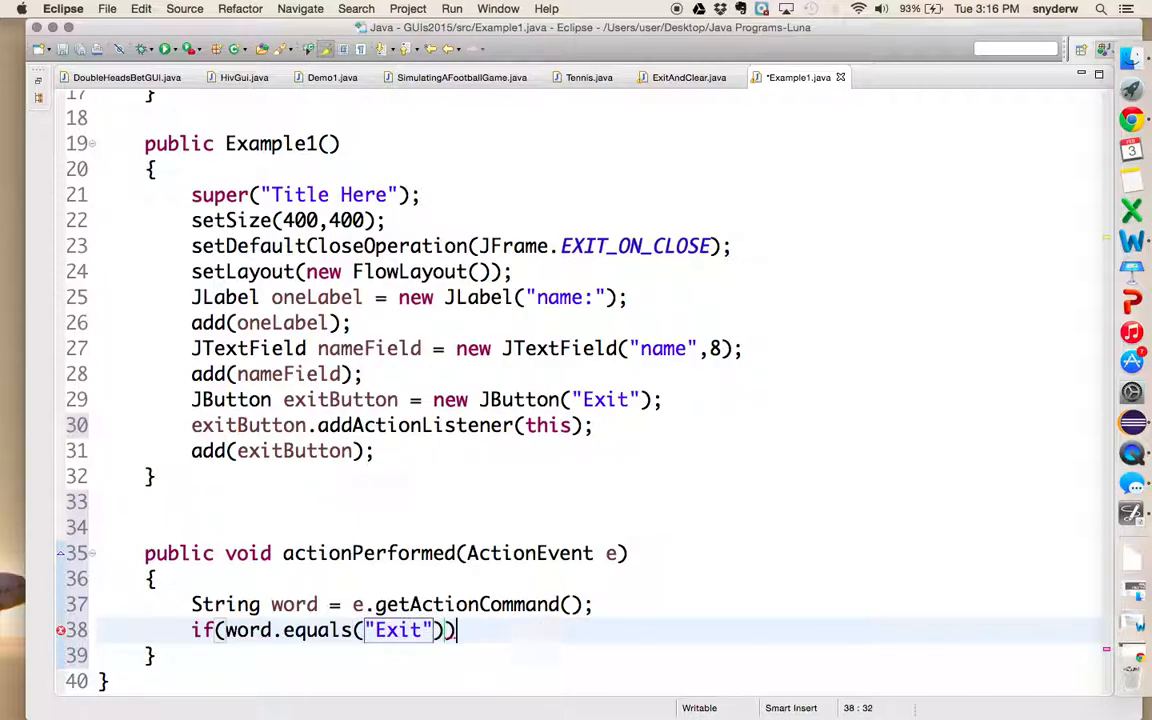
key("Return")
type("{")
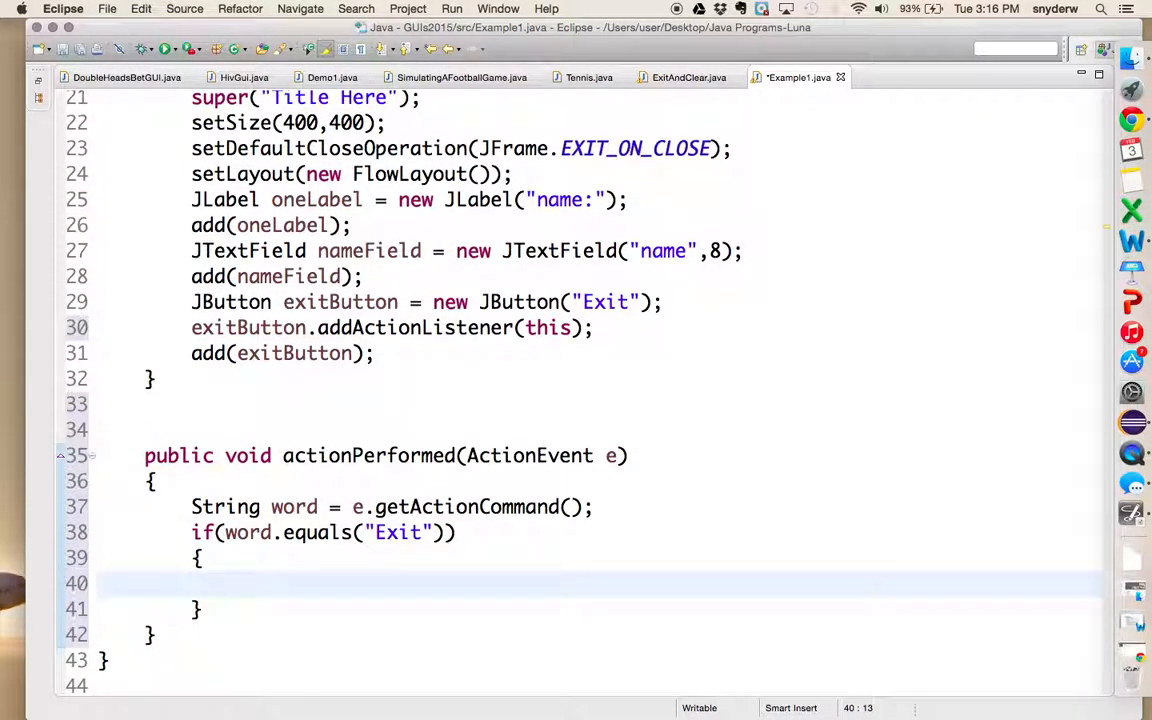
Begin a System.exit call in the Exit branch, correcting a mistyped System.out via completion
type("System")
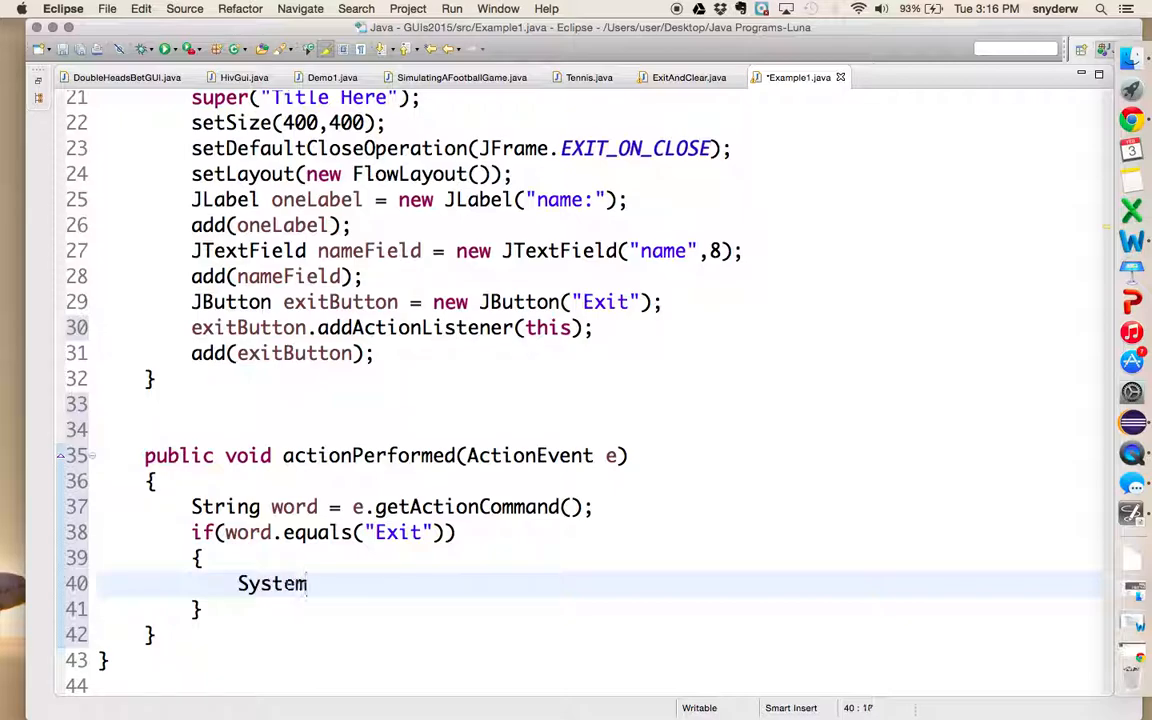
type(".out.")
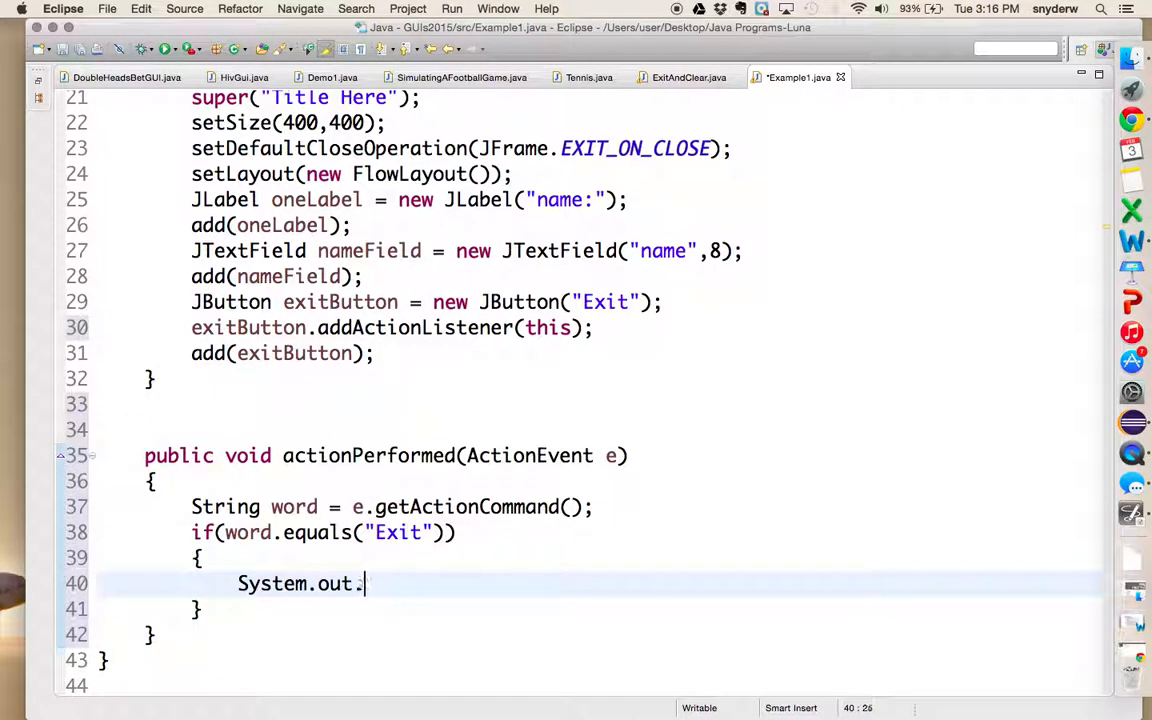
type("exi")
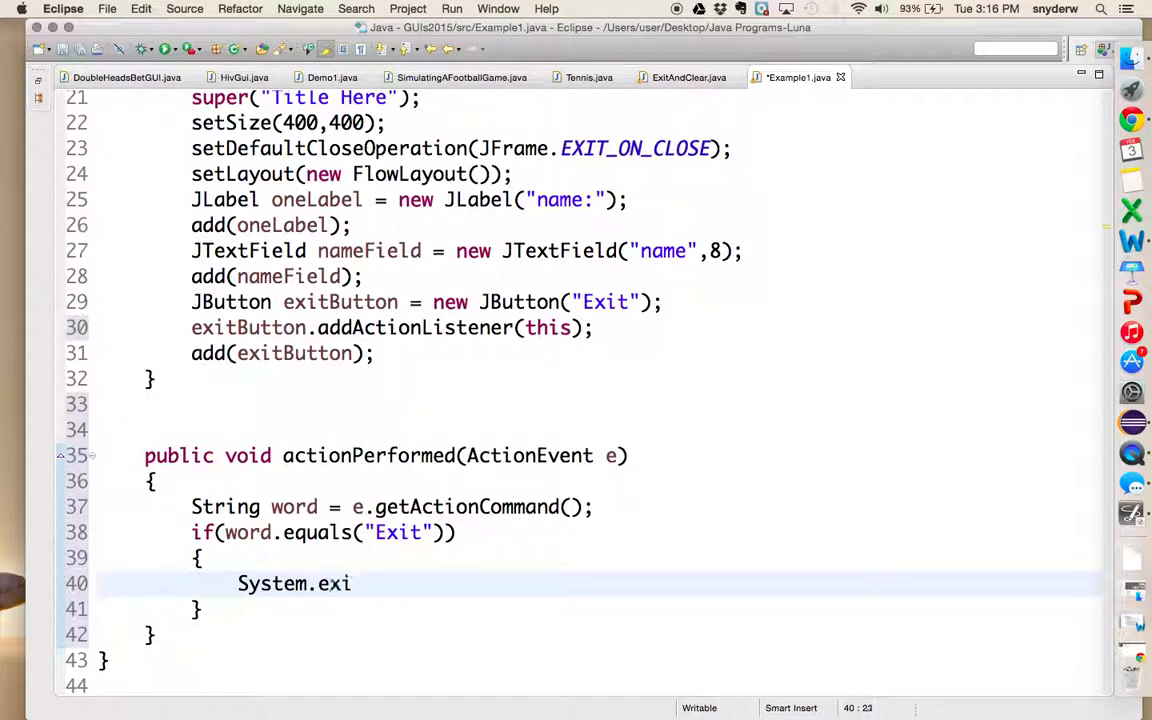
key("Backspace")
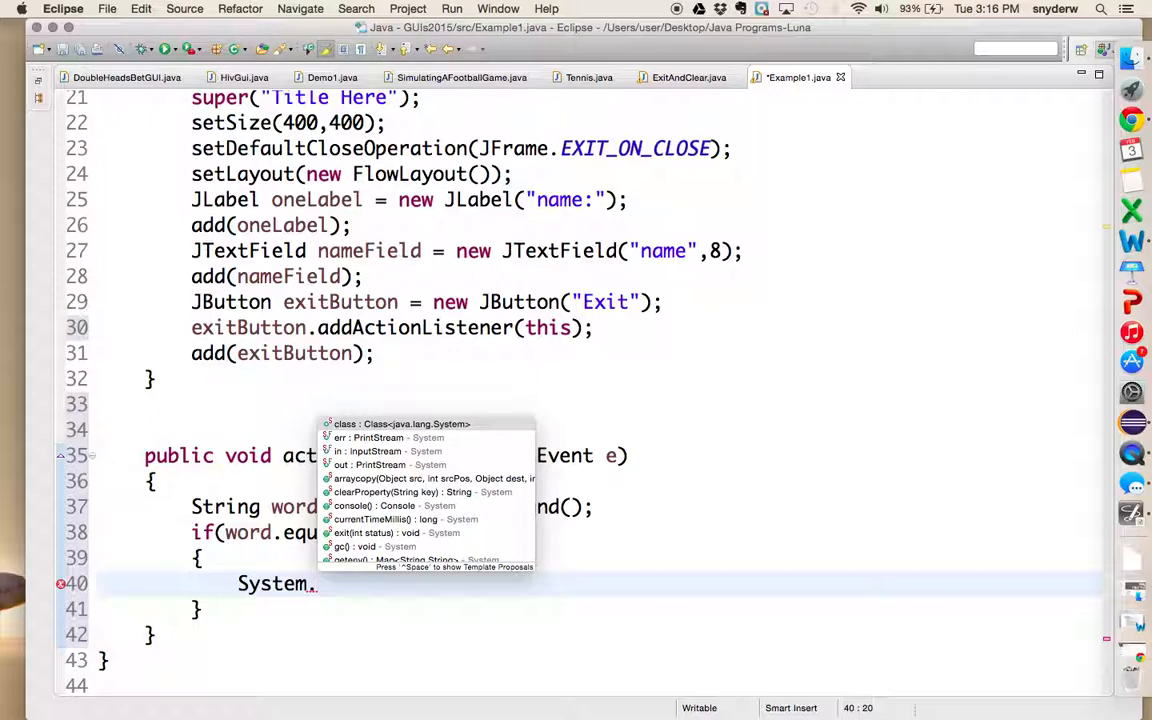
mouse_move(368, 464)
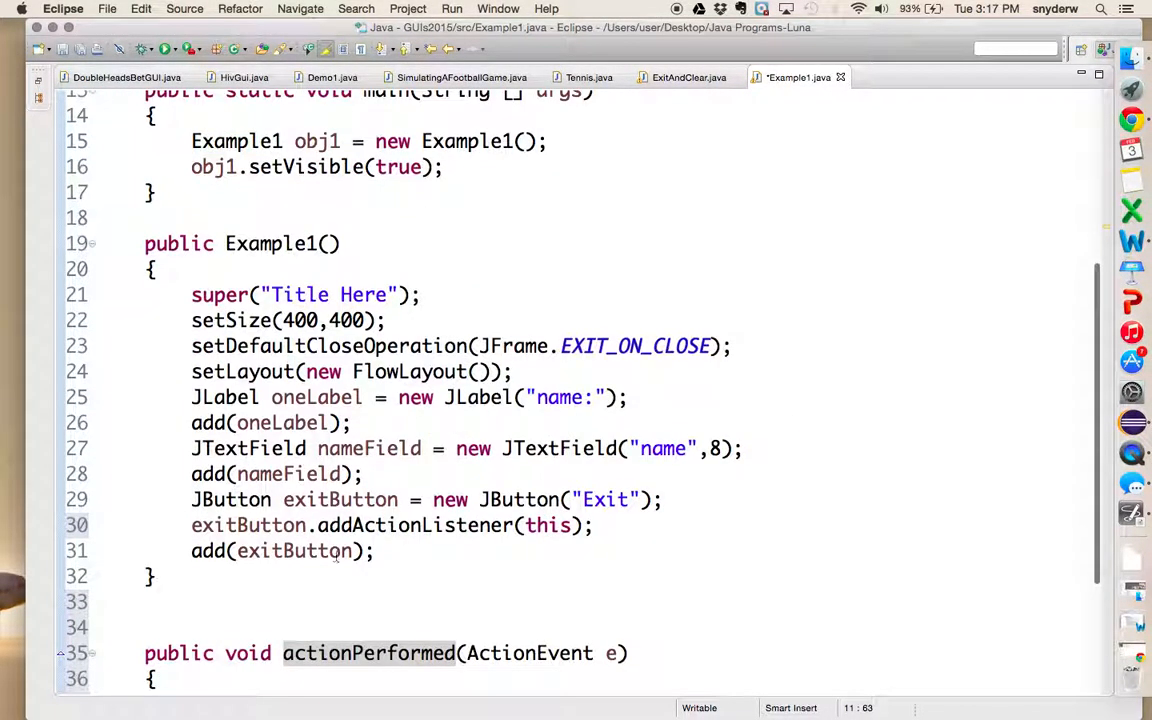
triple_click(400, 524)
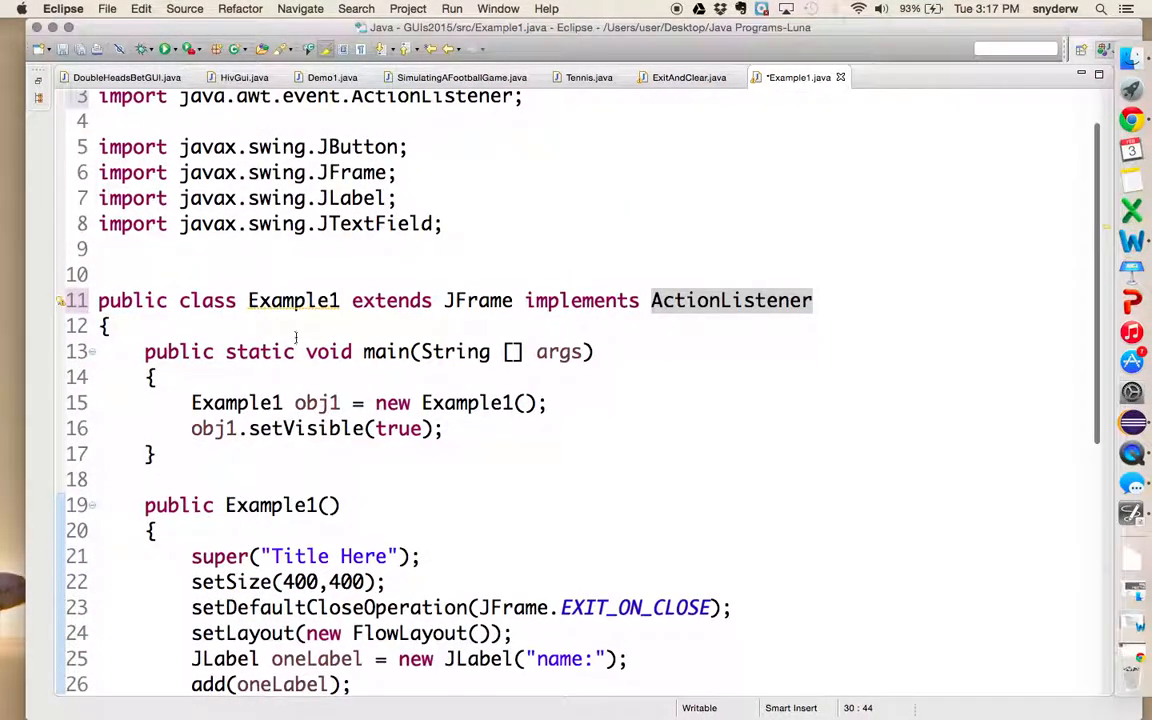
double_click(292, 300)
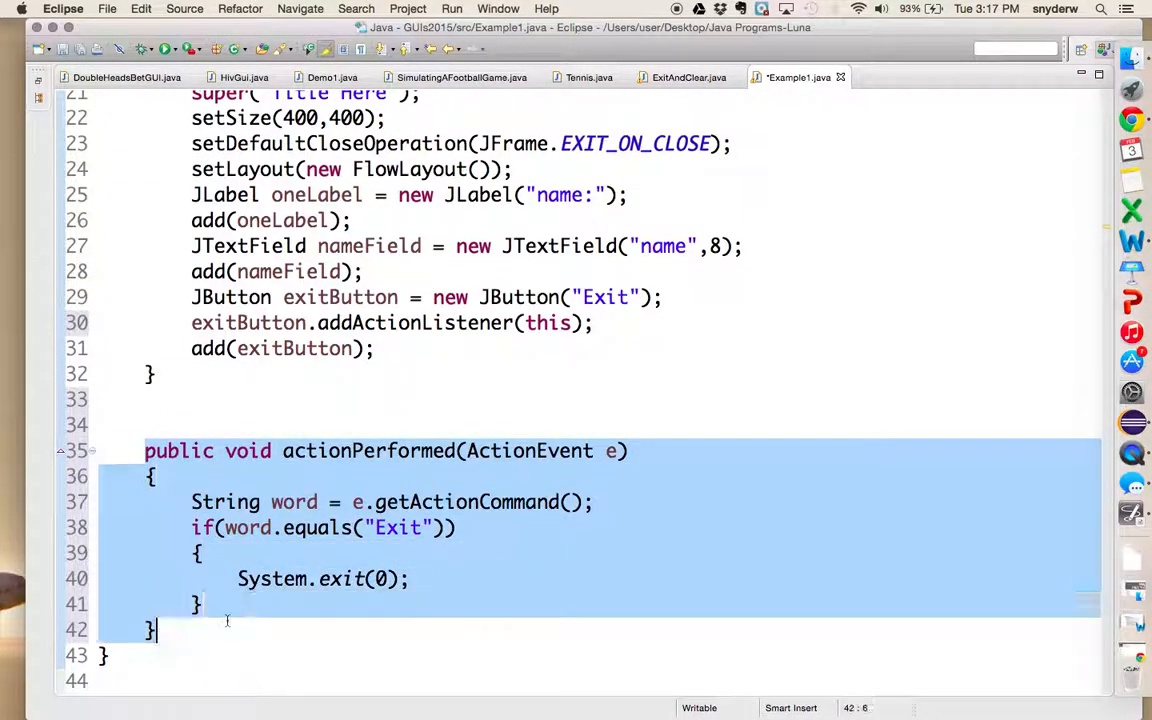
left_click(294, 502)
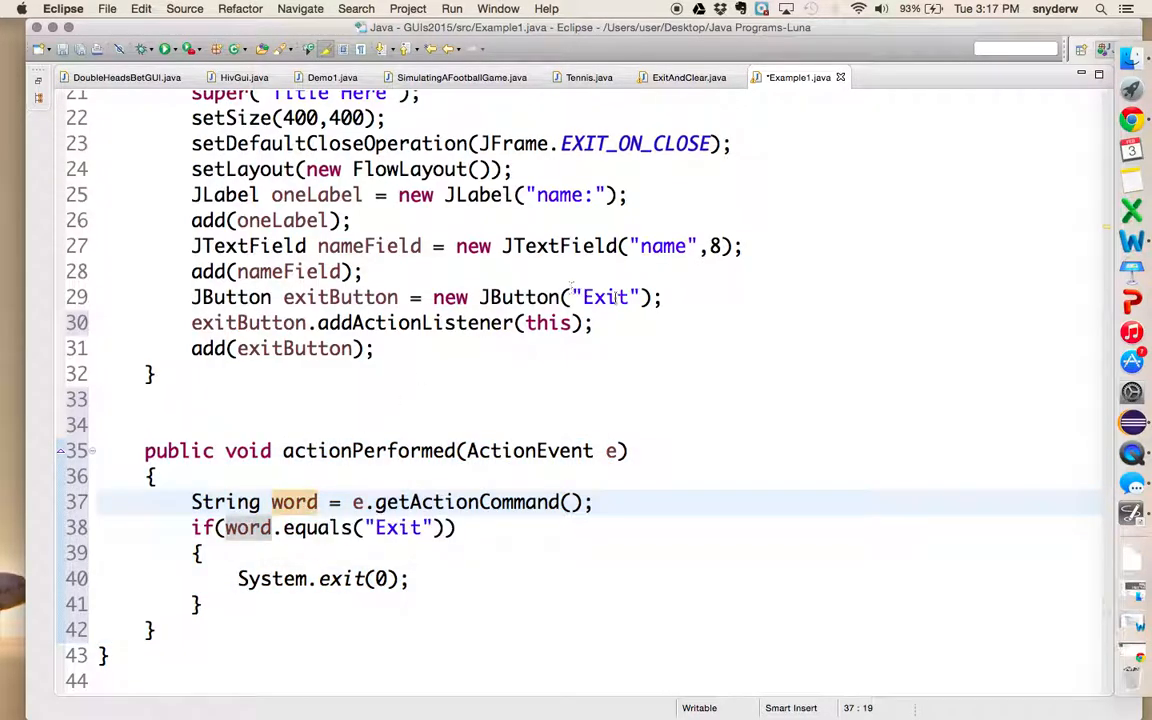
left_click(628, 452)
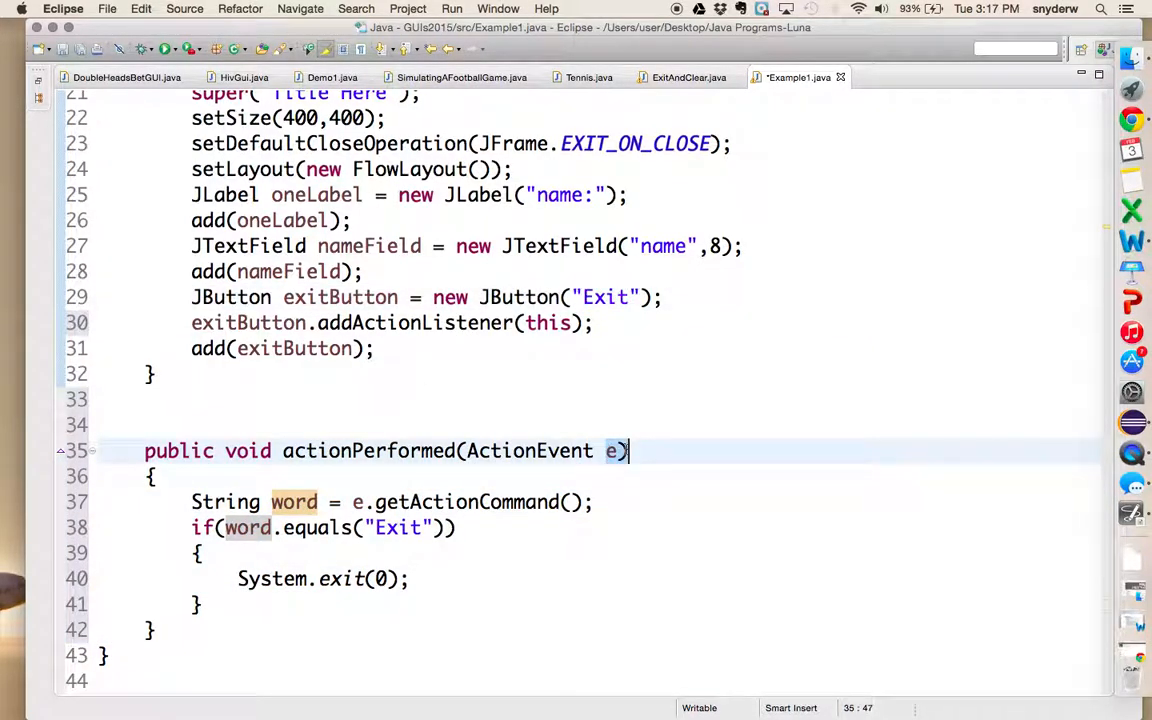
left_click(592, 500)
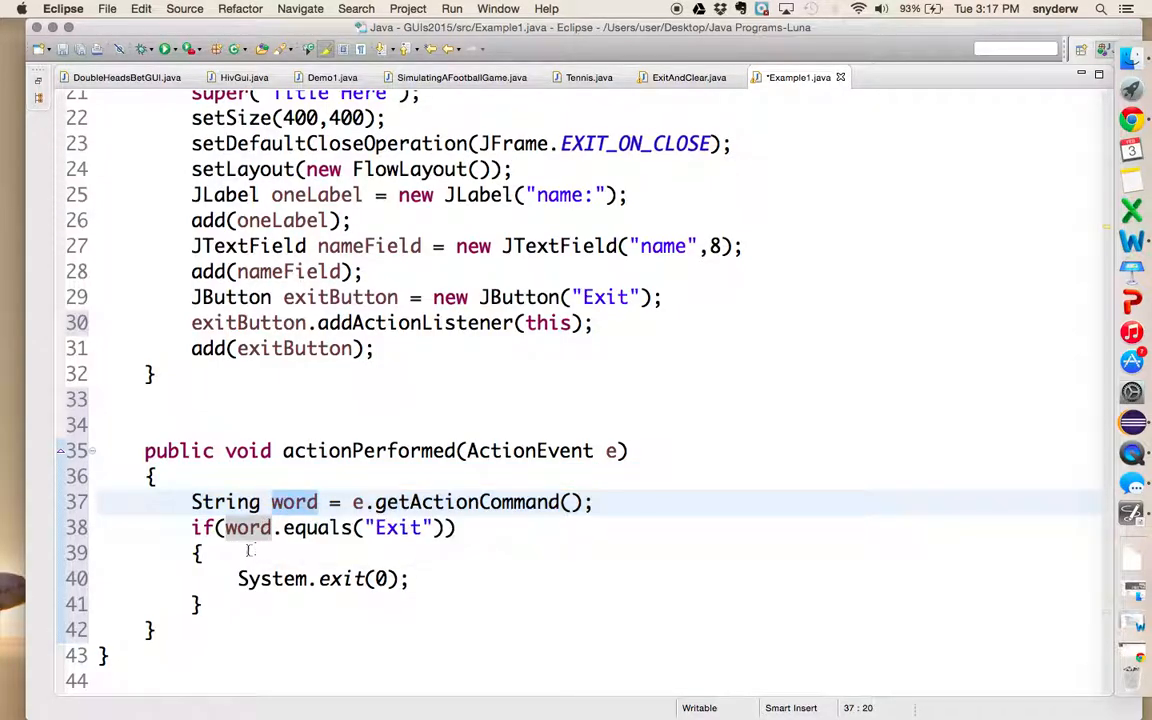
left_click(276, 528)
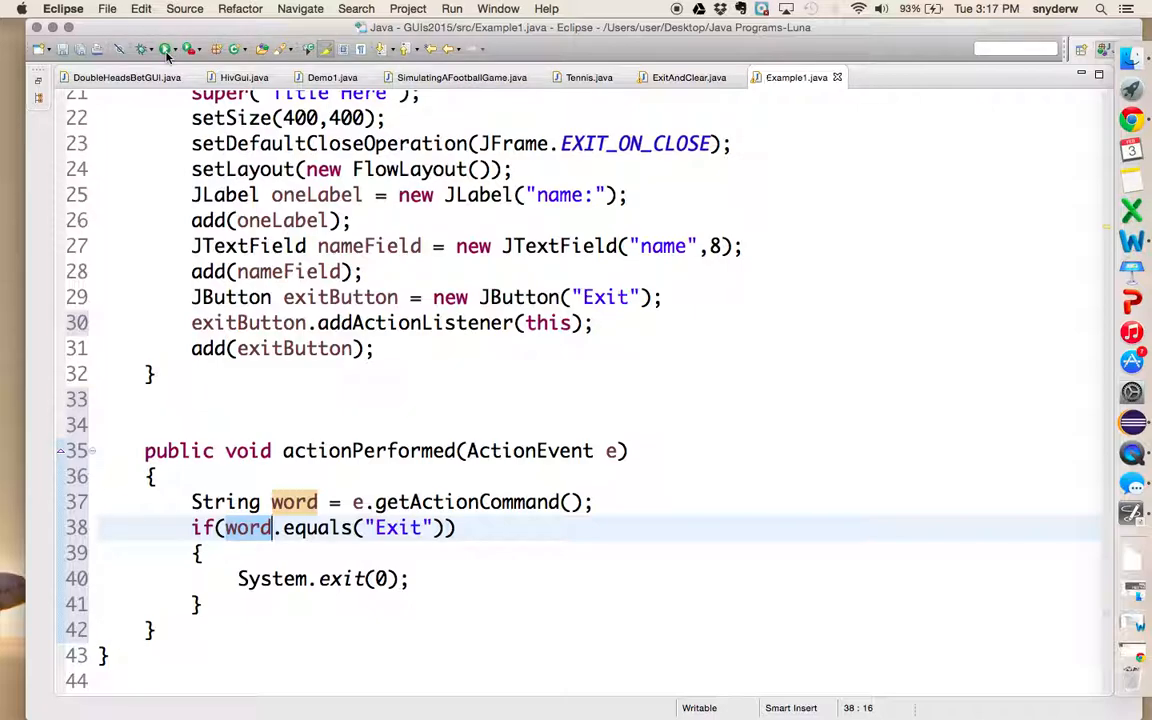
left_click(166, 48)
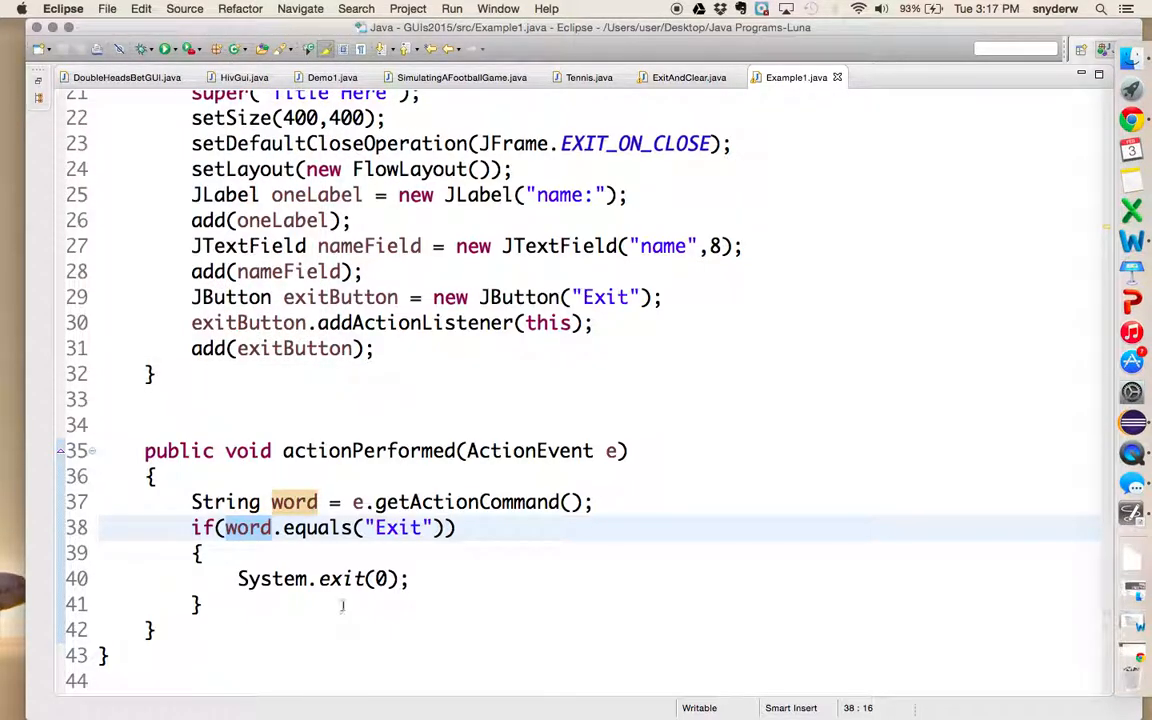
Create JButton clearButton = new JButton("Clear"); in the constructor
type("J")
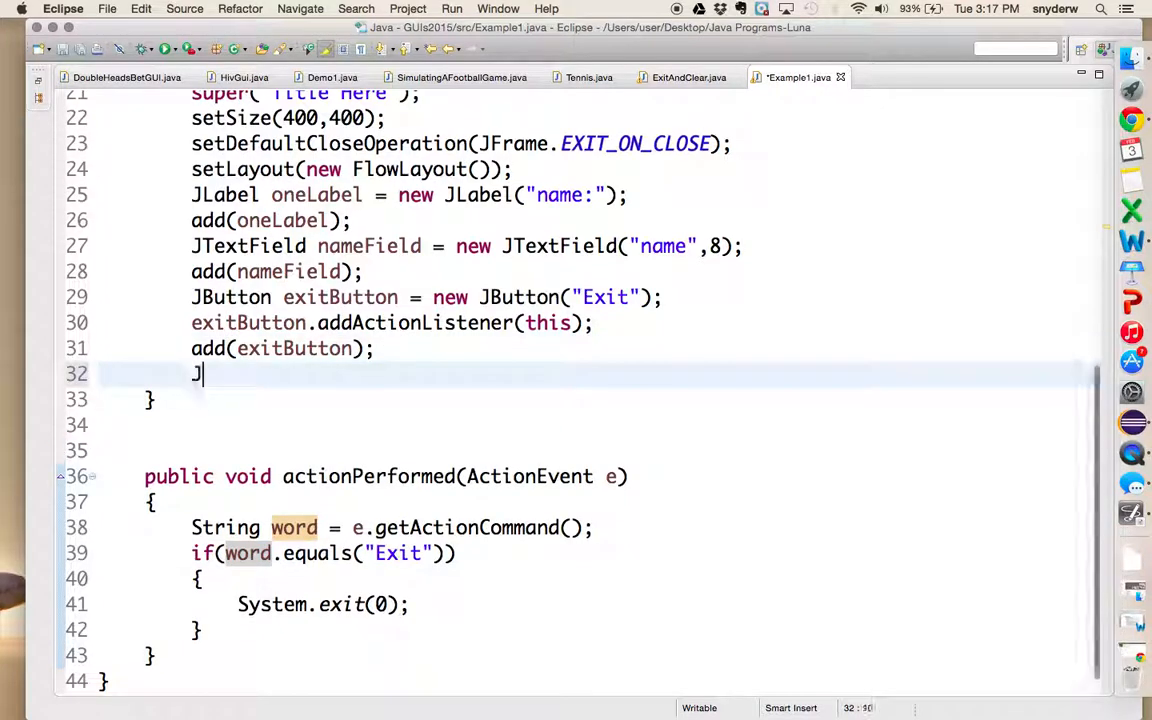
type("Button cl")
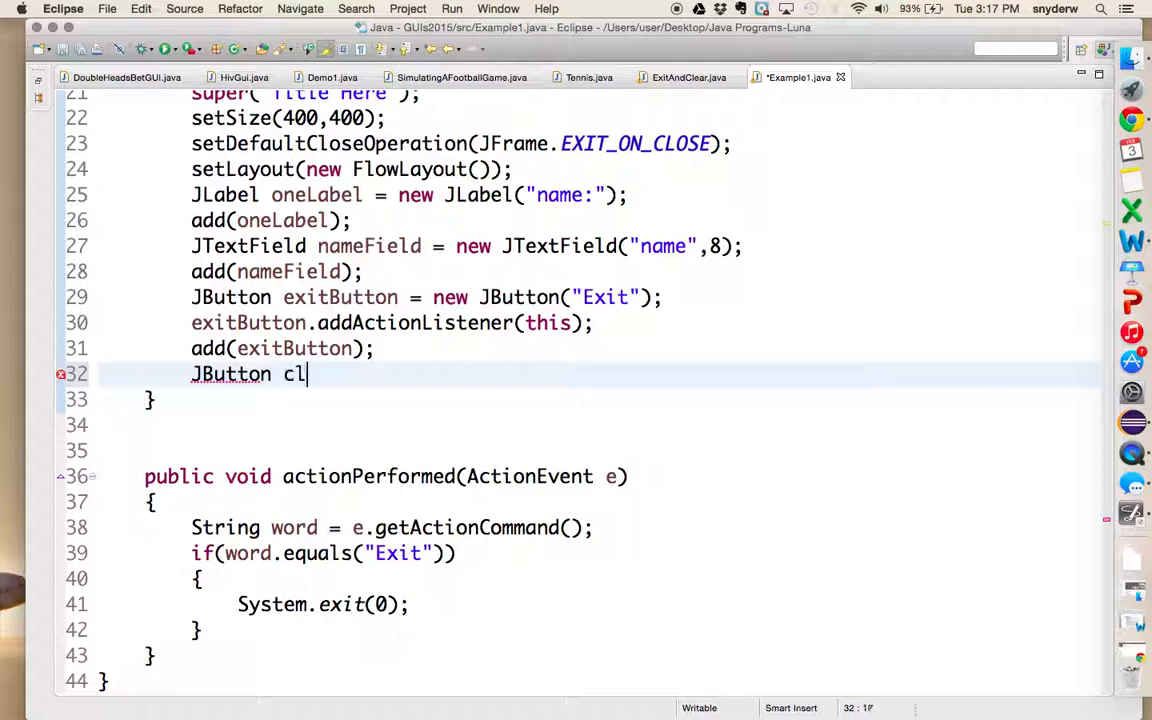
type("earButton")
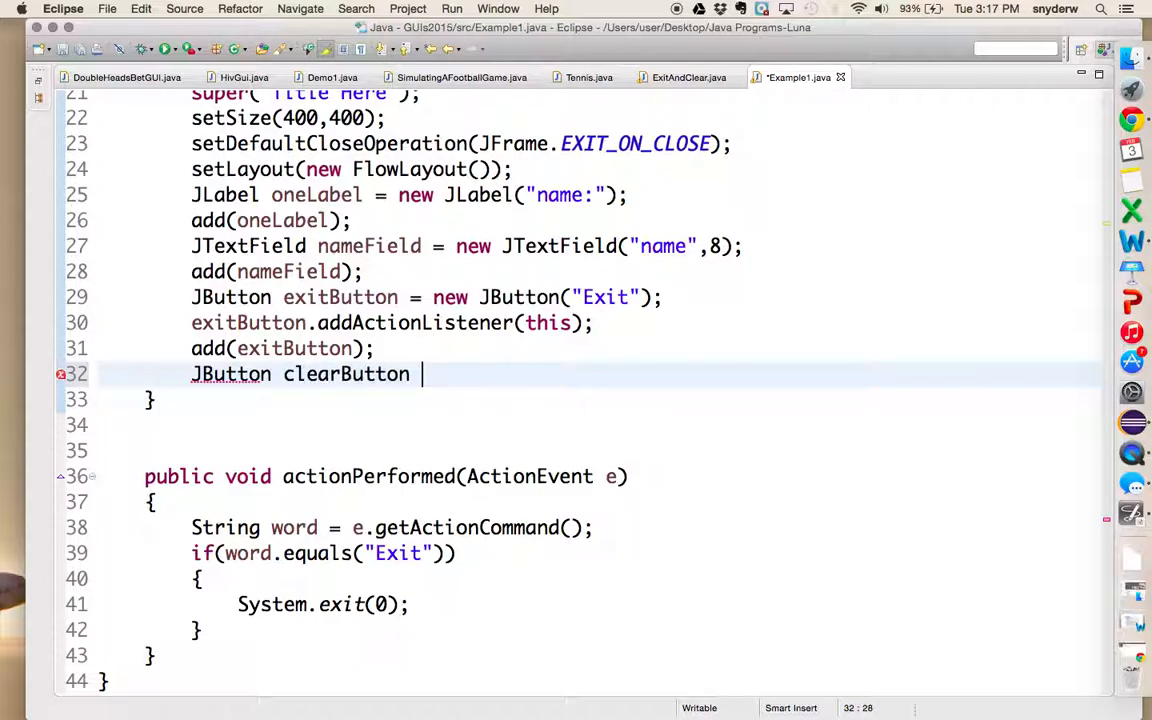
type("= new JButton(\"C")
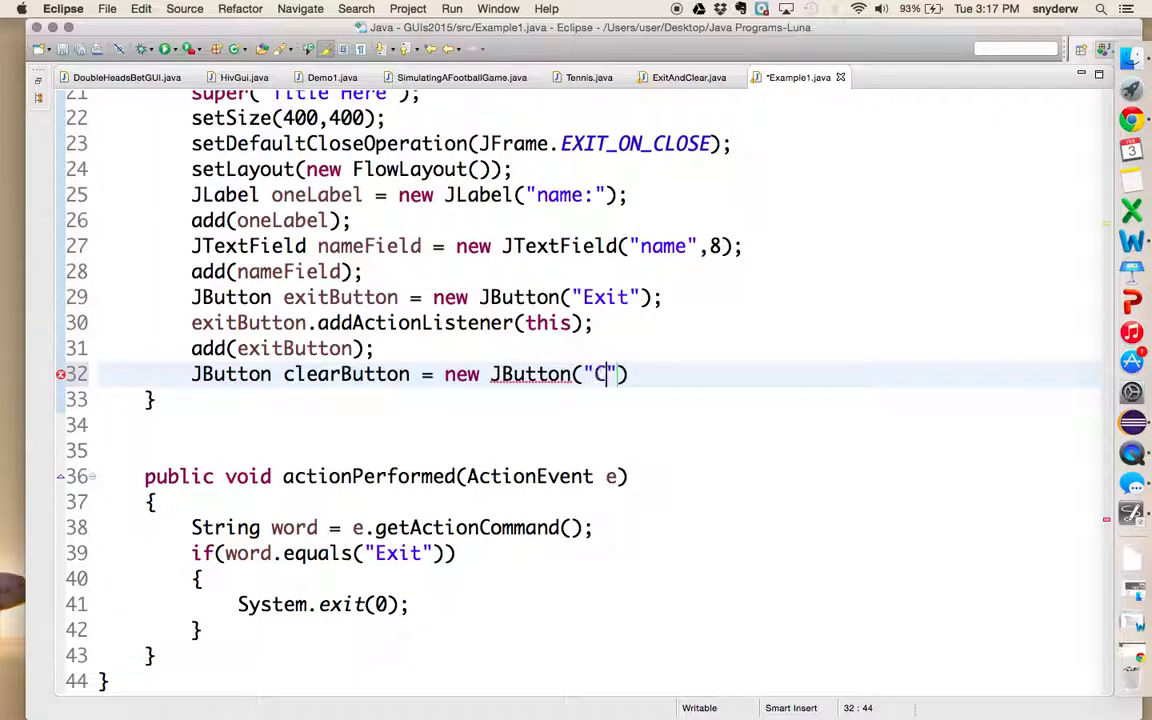
type("lear")
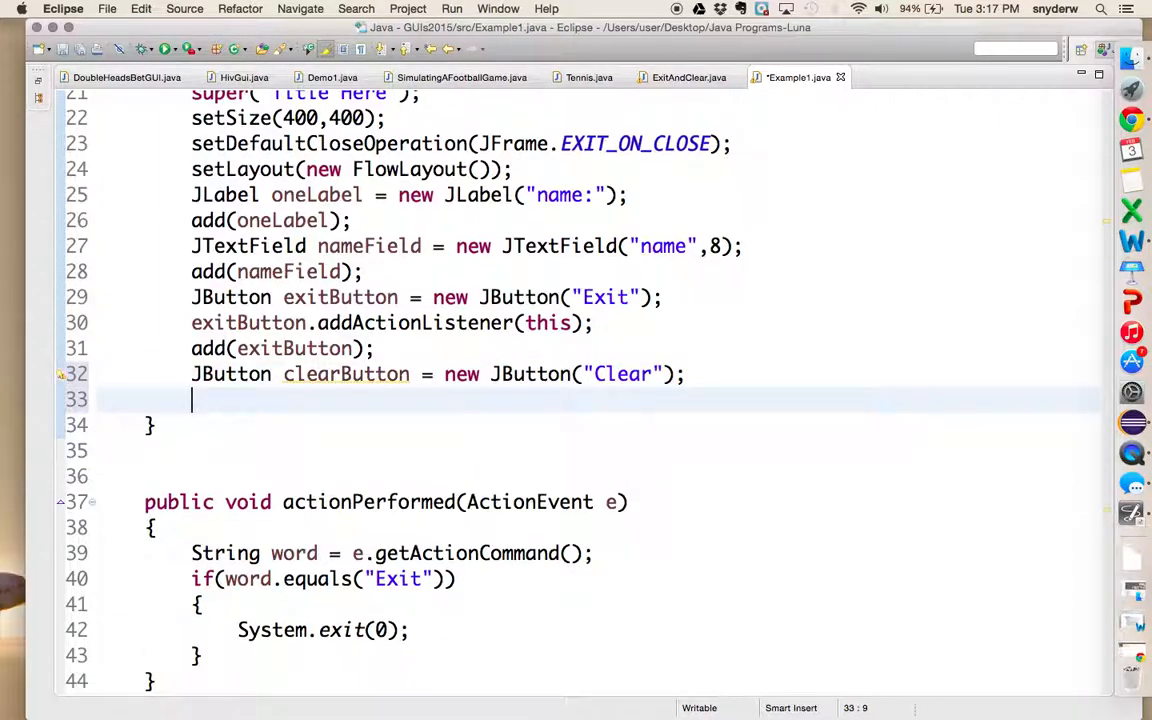
Register this as clearButton's action listener and add the button to the frame
type("clearButton.add")
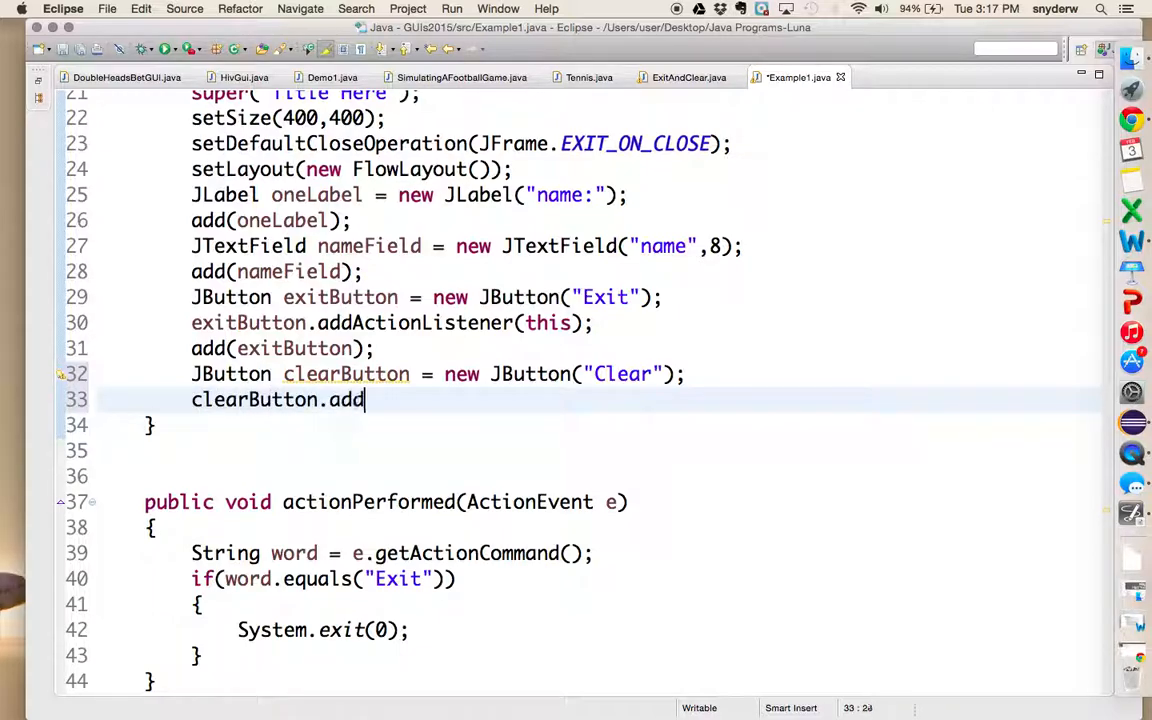
type("ActionListen")
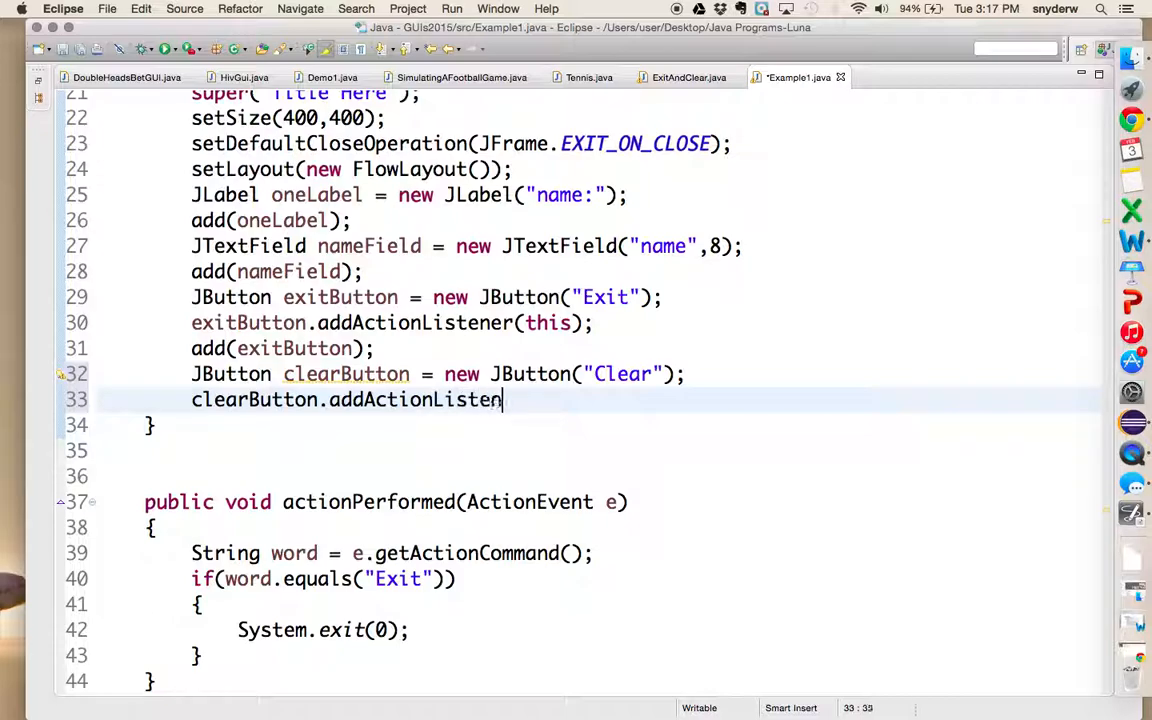
type("(this);")
type("add(clearB")
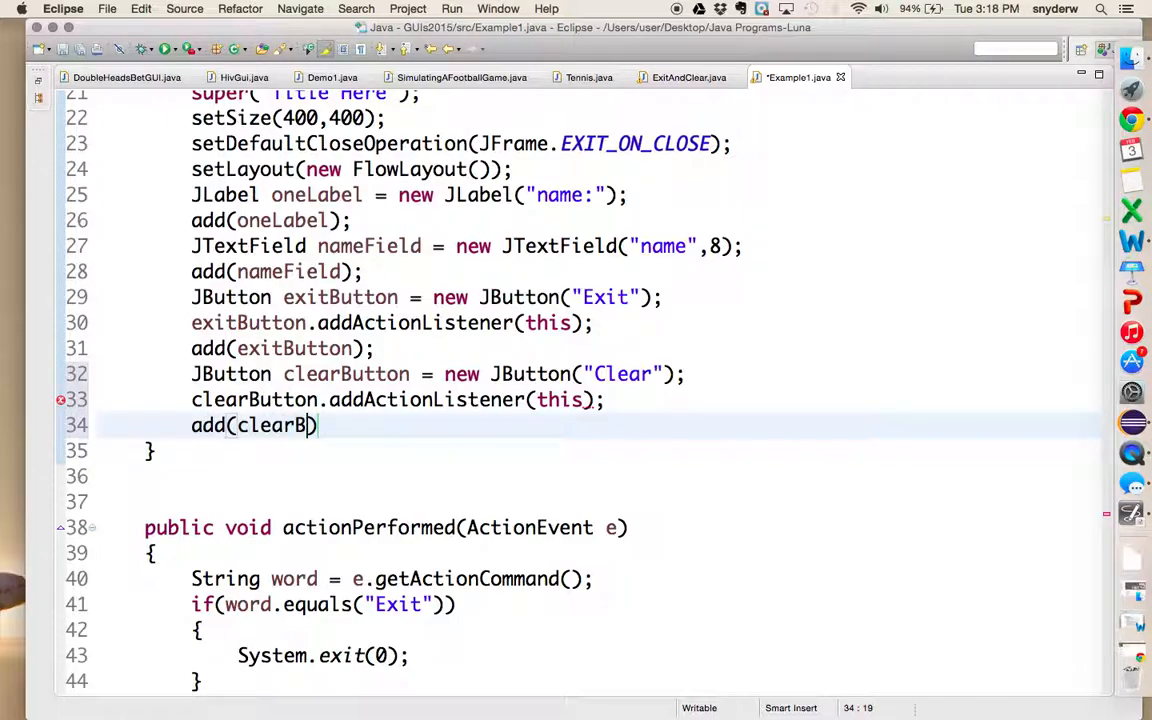
type("utton);")
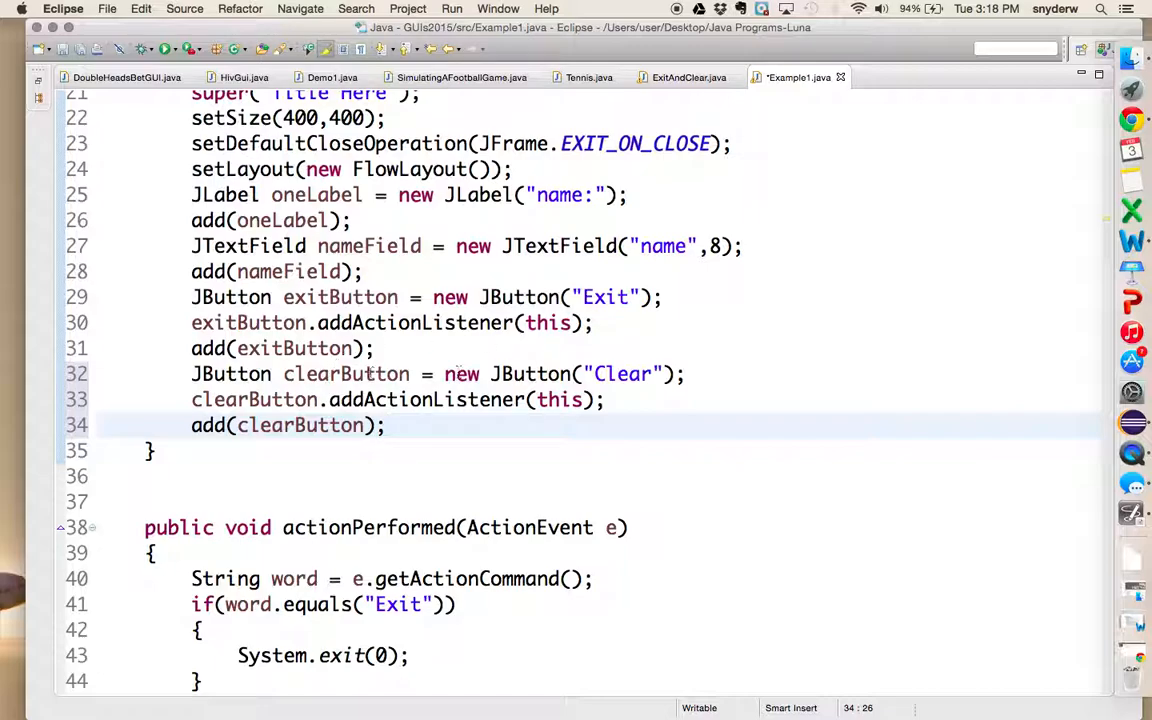
double_click(344, 374)
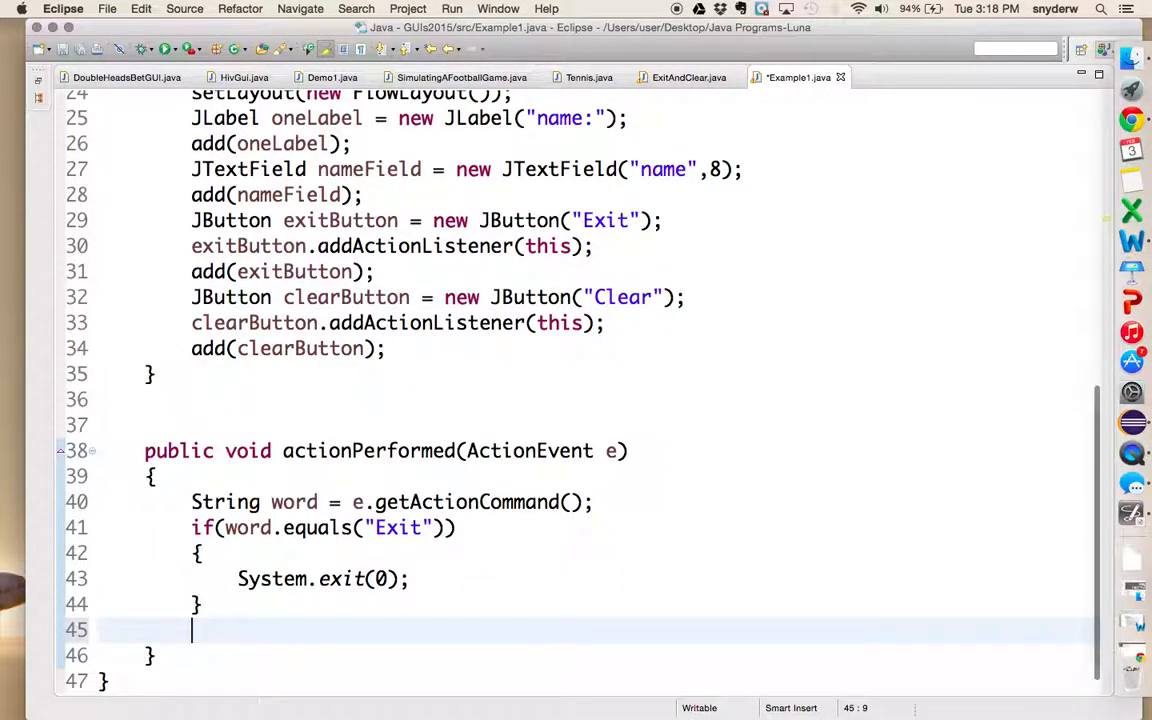
Add an else if(word.equals("Clear")) branch with an empty body after the Exit block
type("else if")
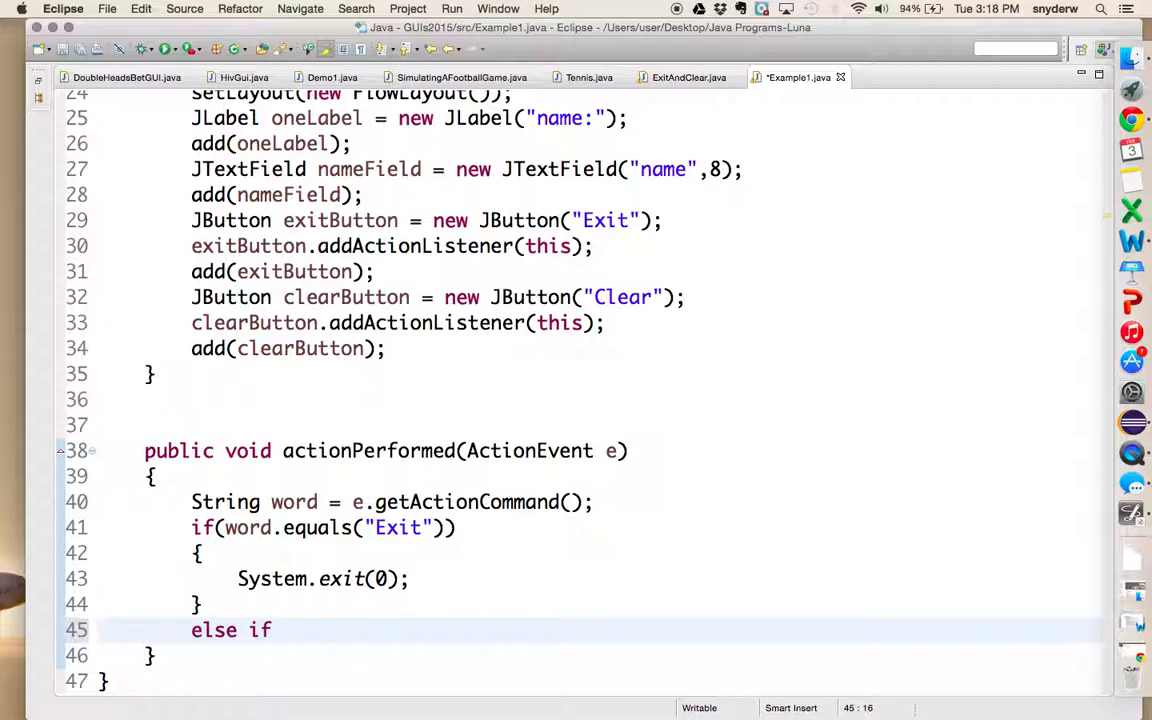
type("(world.e")
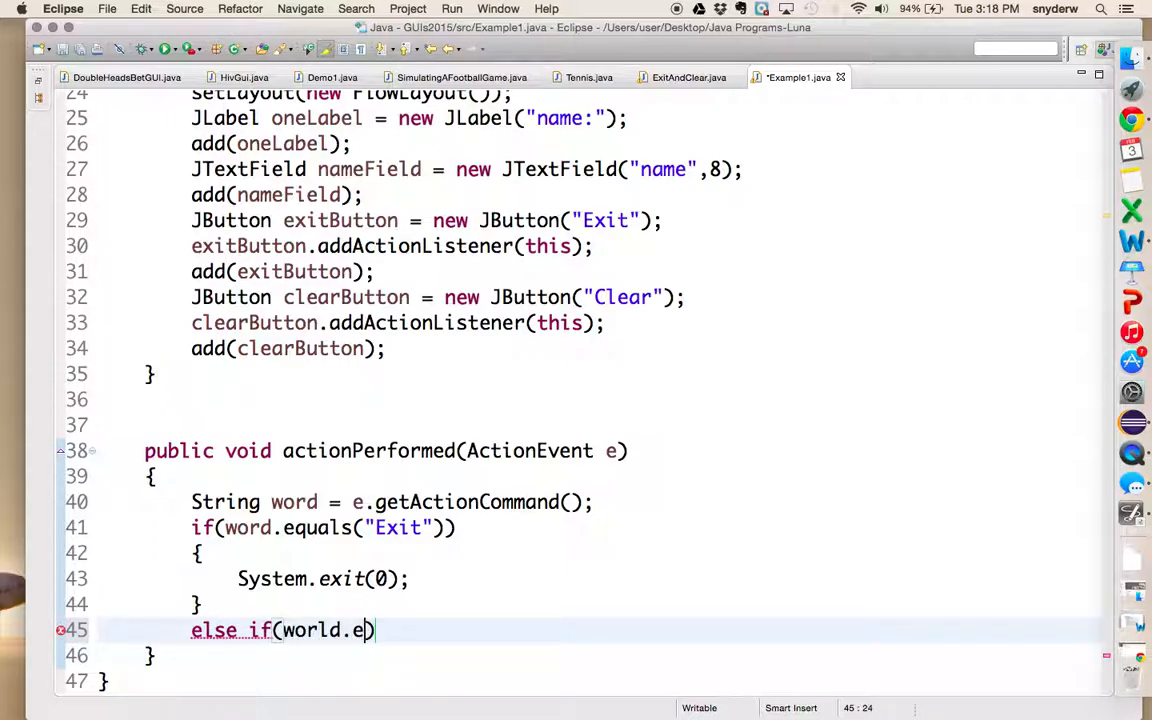
type("quals(\"Clear")
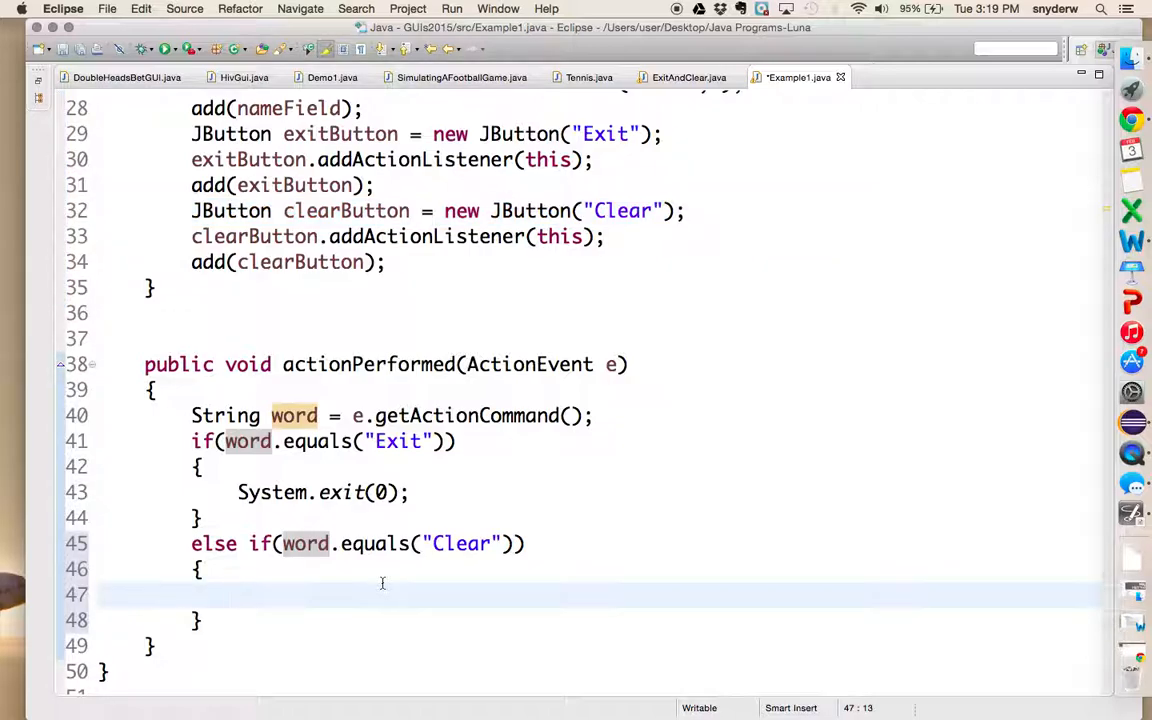
left_click(236, 596)
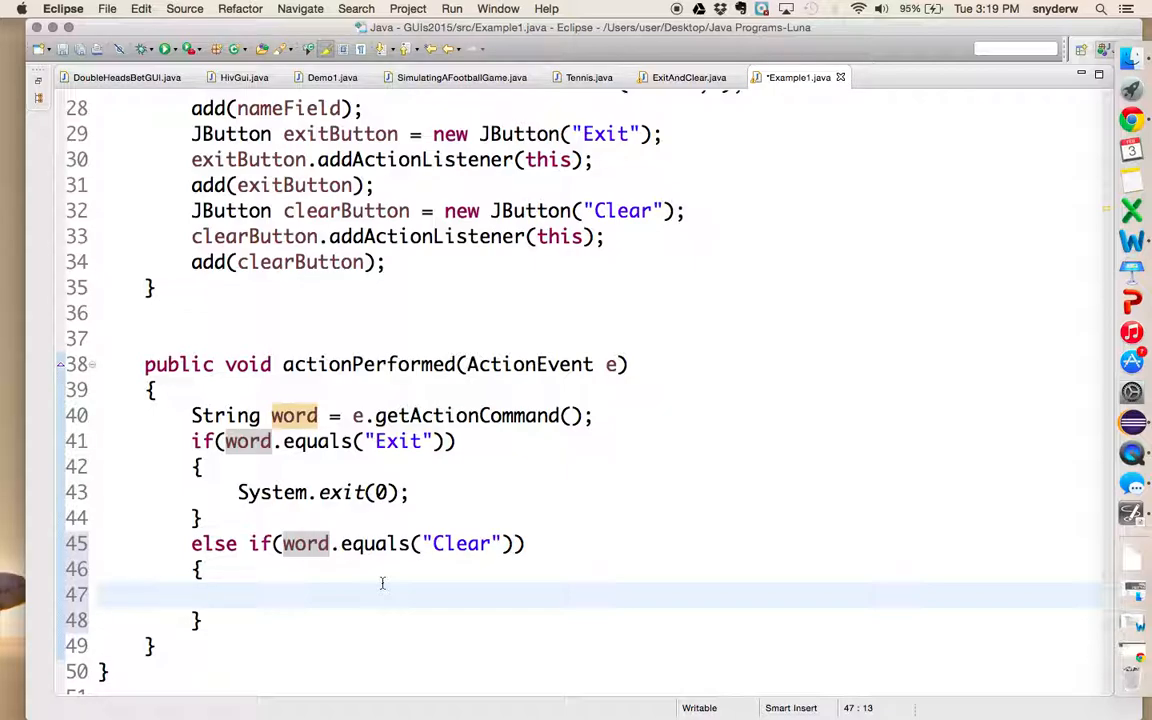
Declare JTextField nameField; as a field at the top of the Example1 class
scroll("down", 3)
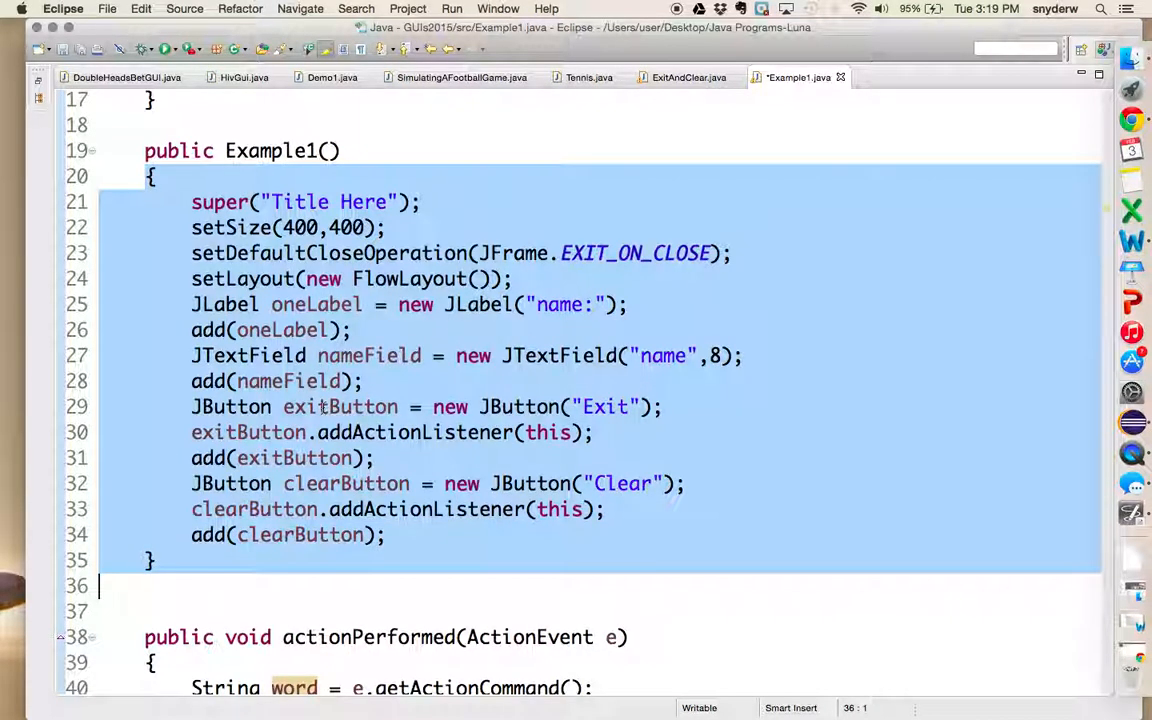
scroll("down", 3)
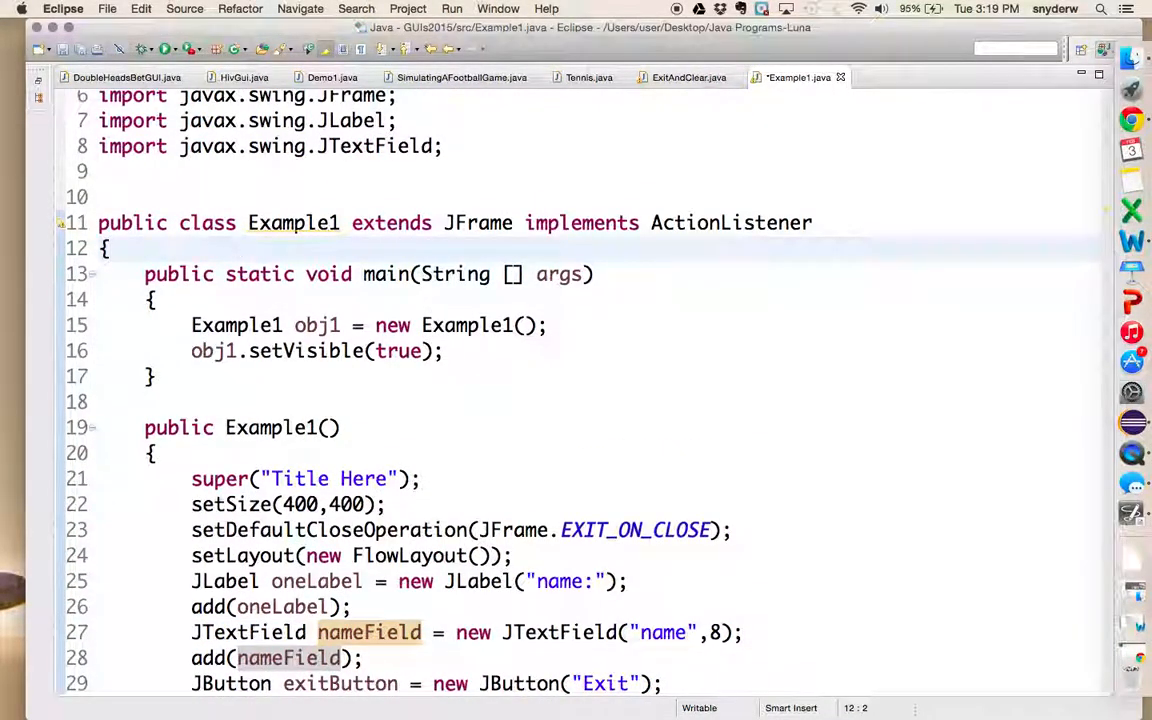
type("JTextField nameField")
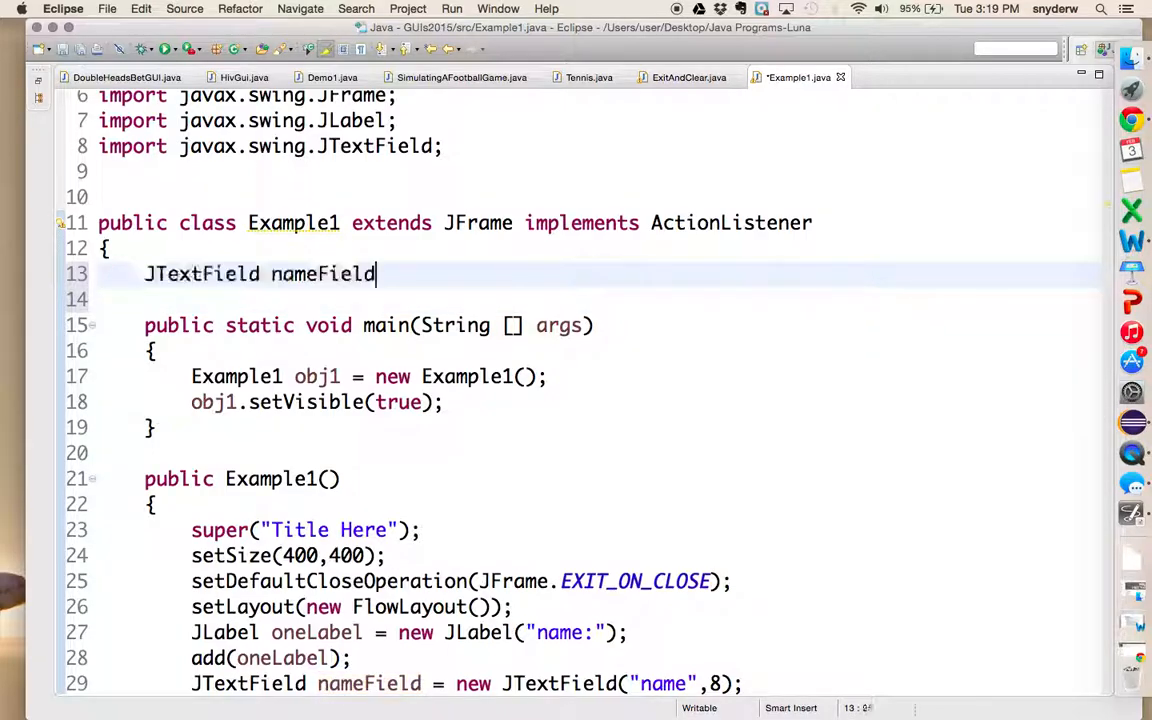
type(";")
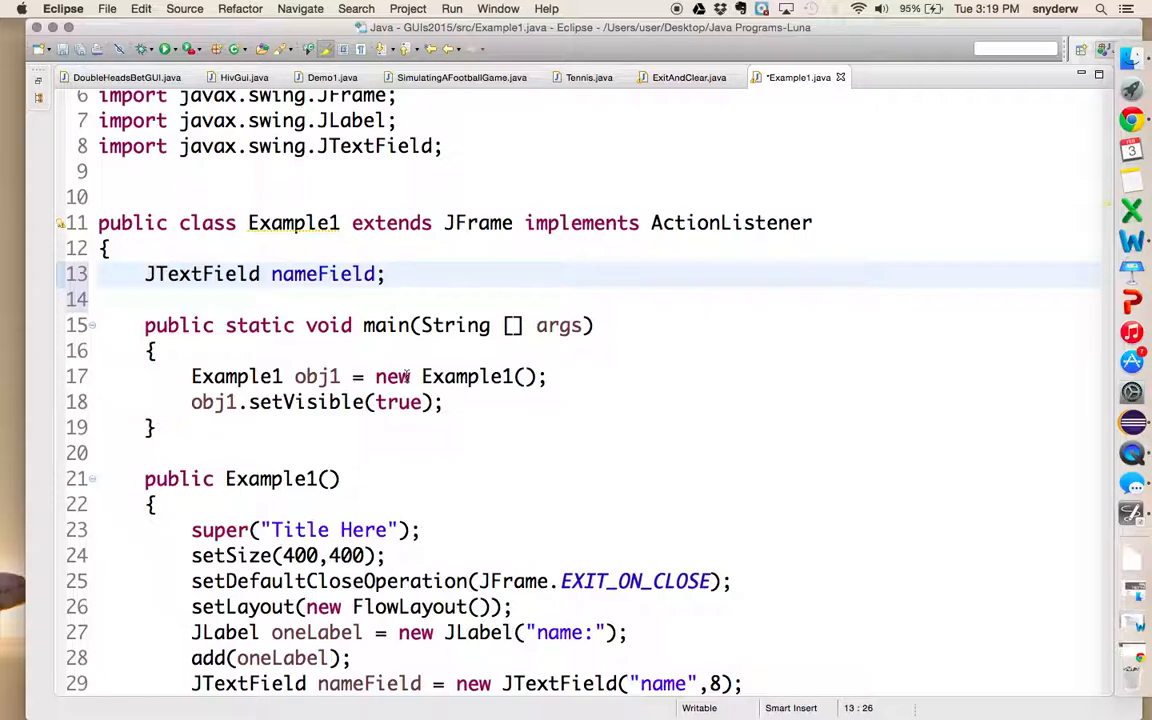
left_click(386, 274)
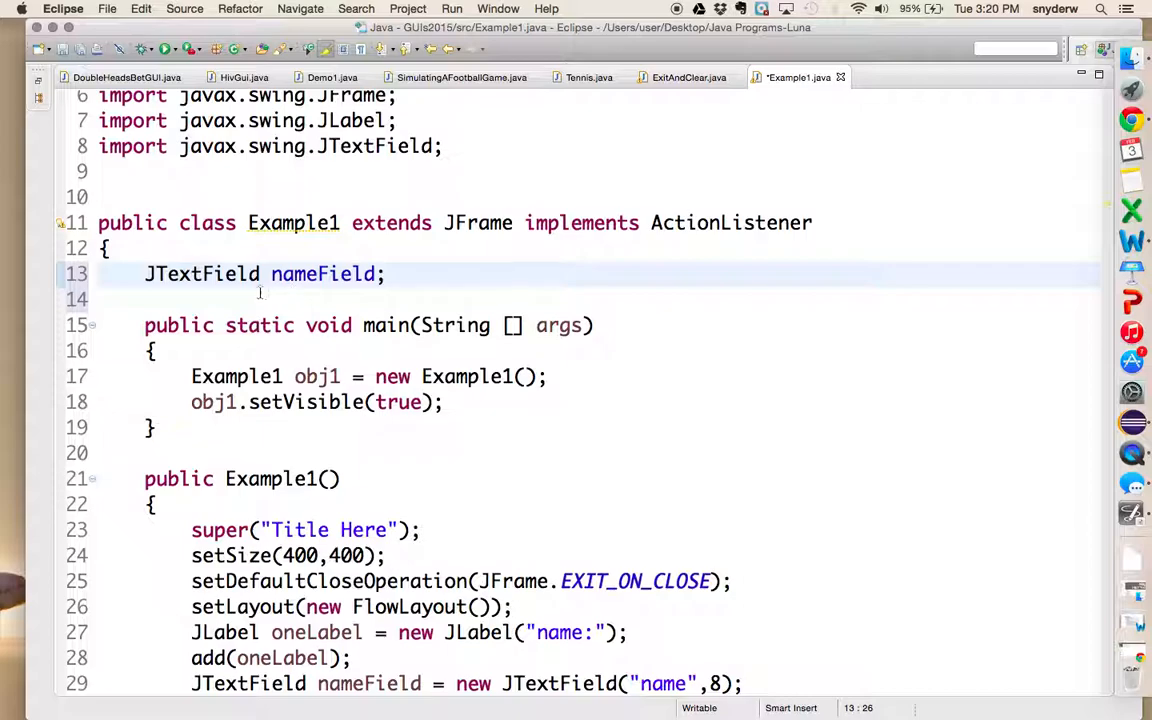
Remove the local JTextField type so the constructor assigns the nameField field
scroll("down", 3)
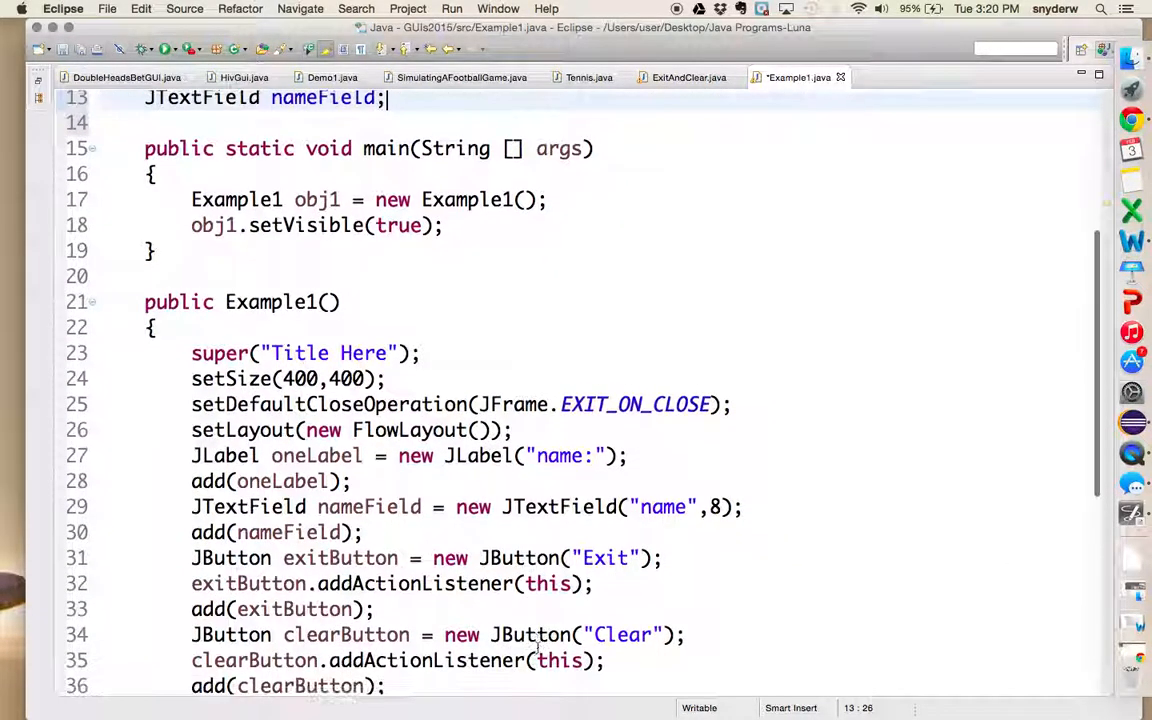
double_click(276, 508)
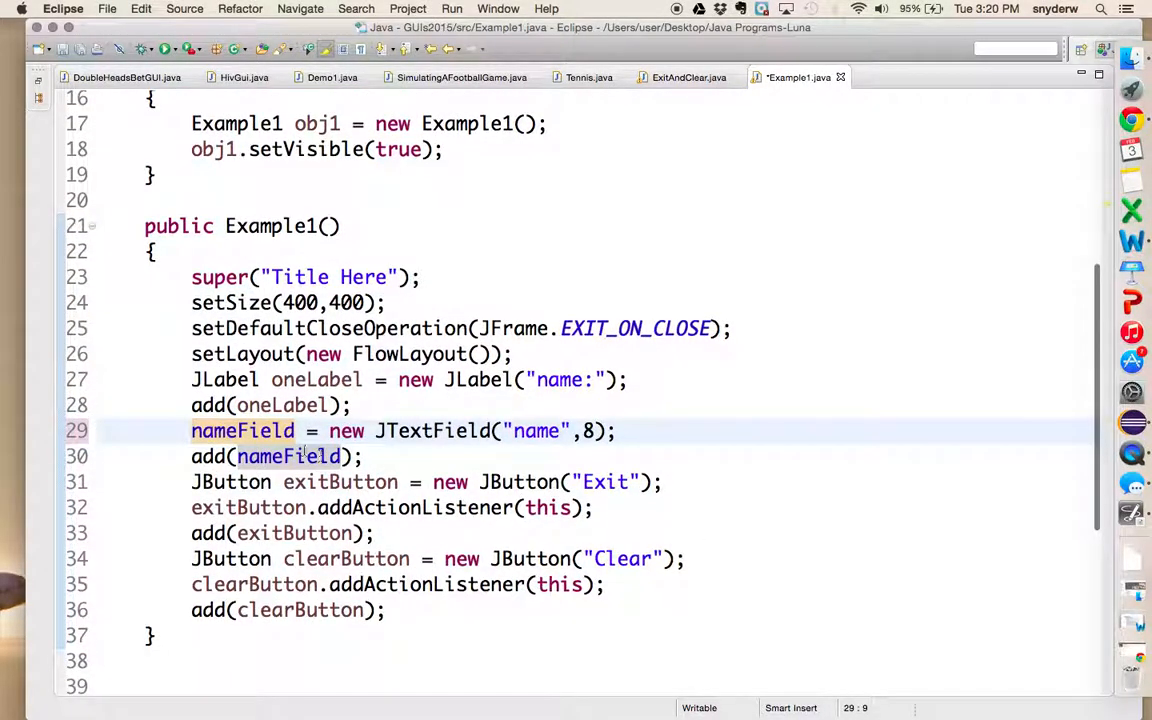
In the Clear branch write nameField.setText("Tom Brady"); using code completion
scroll("down", 3)
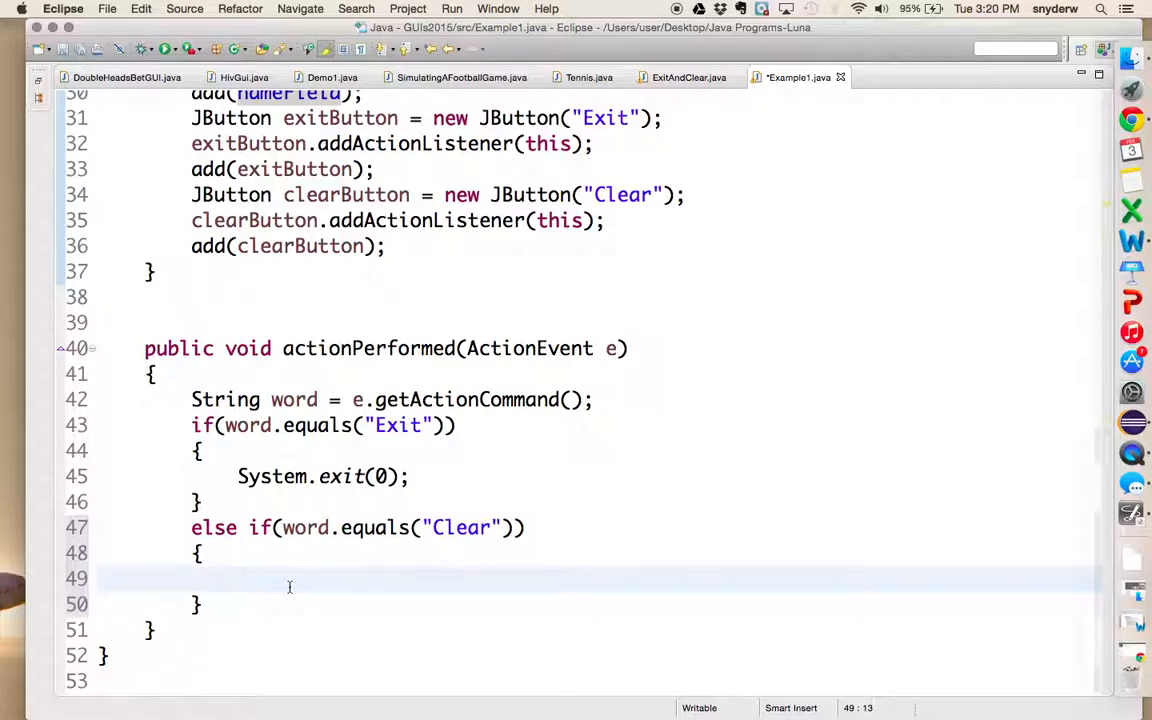
type("name")
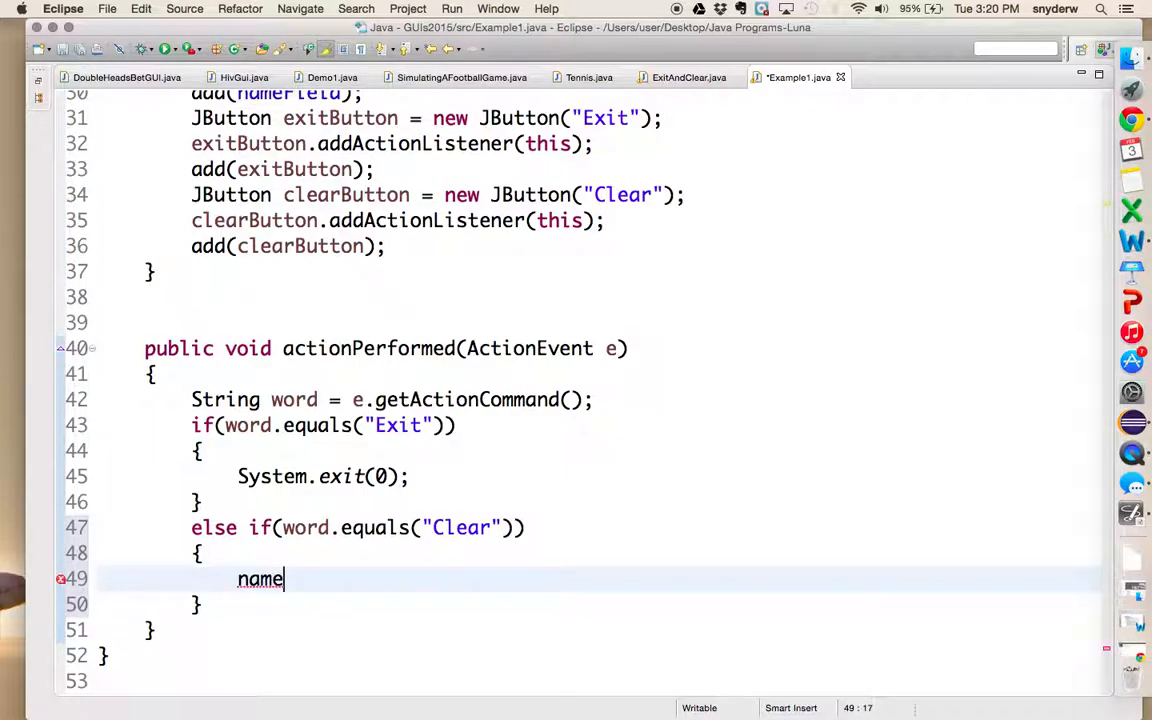
type("Fiel")
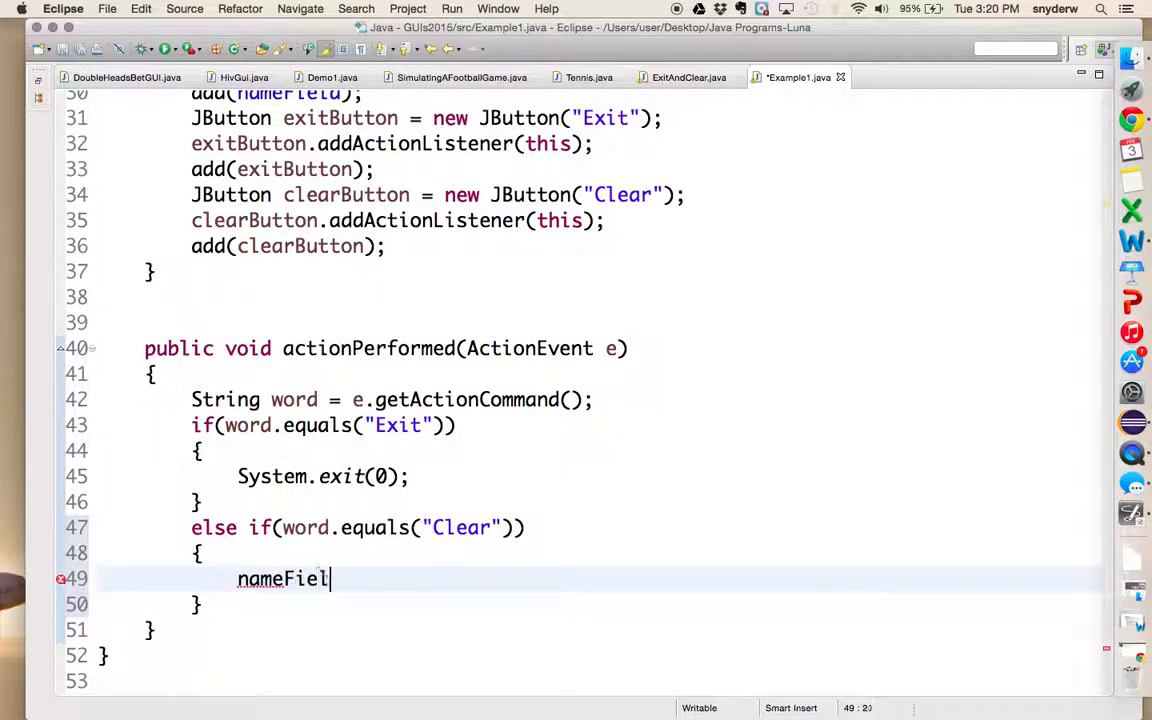
type("d.setTe")
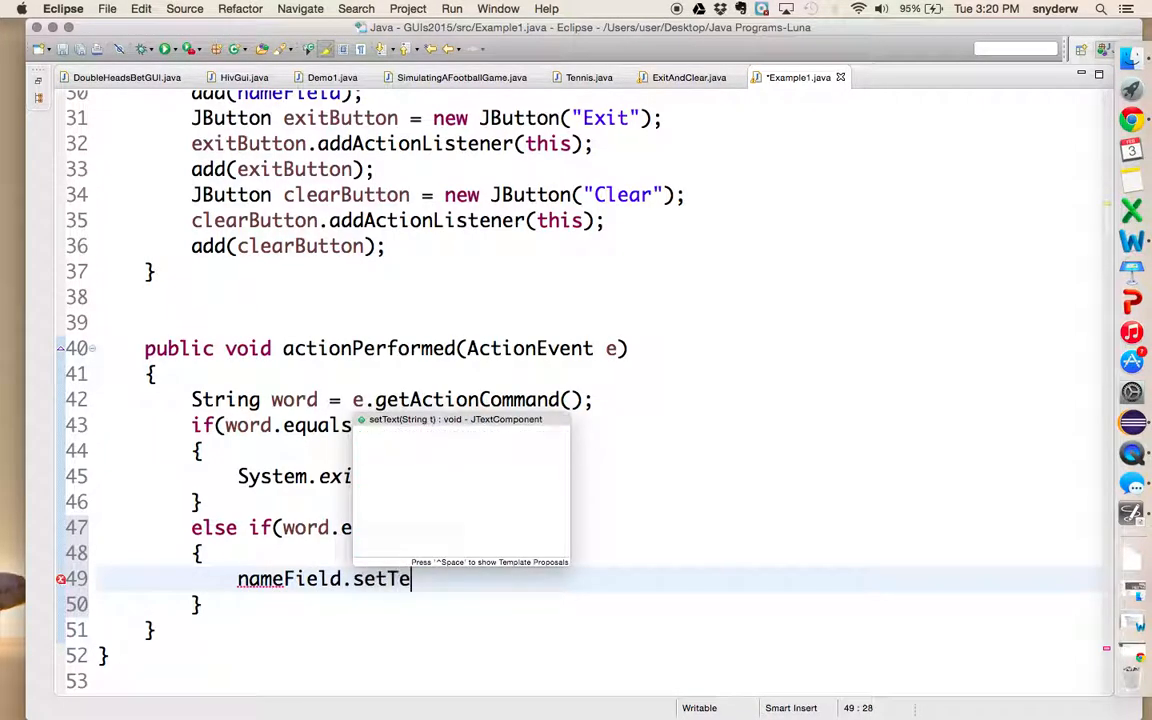
type("xt(t);")
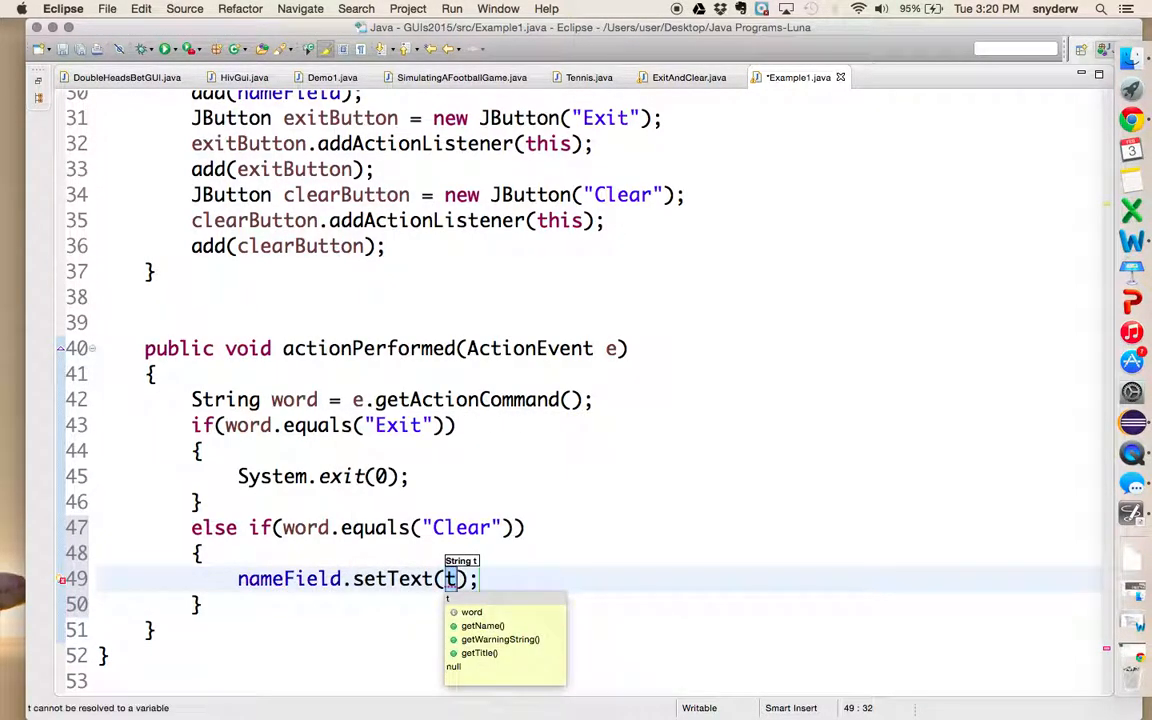
type("\"\"")
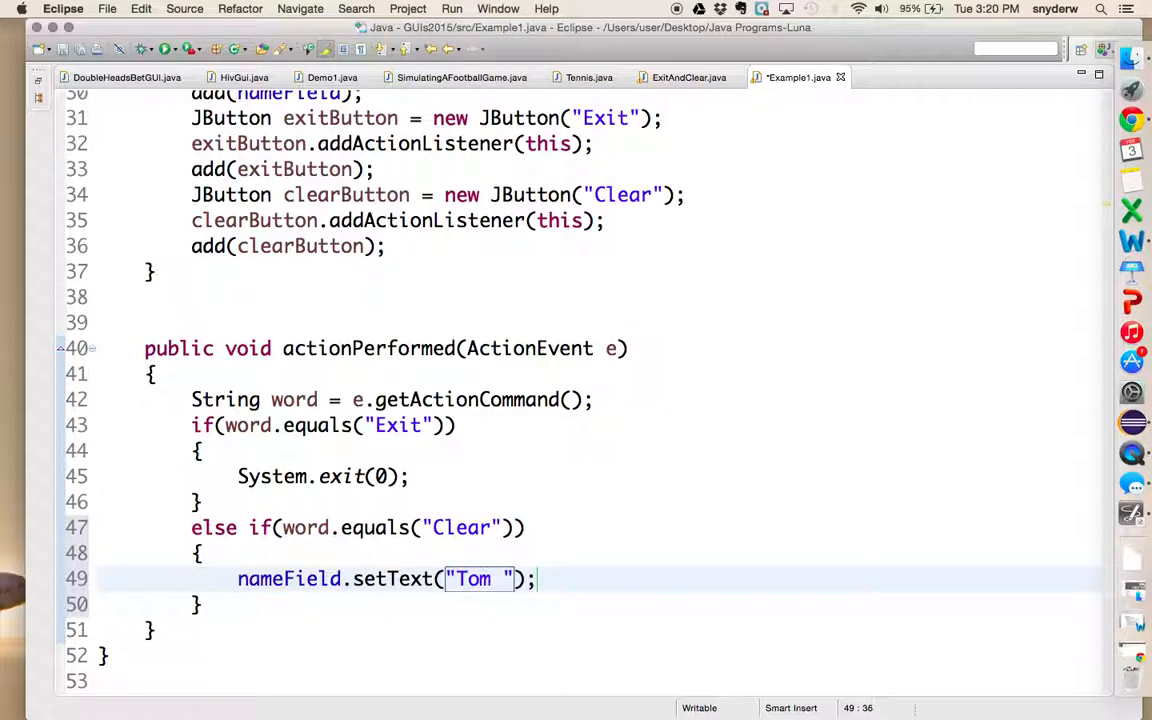
type("Brady")
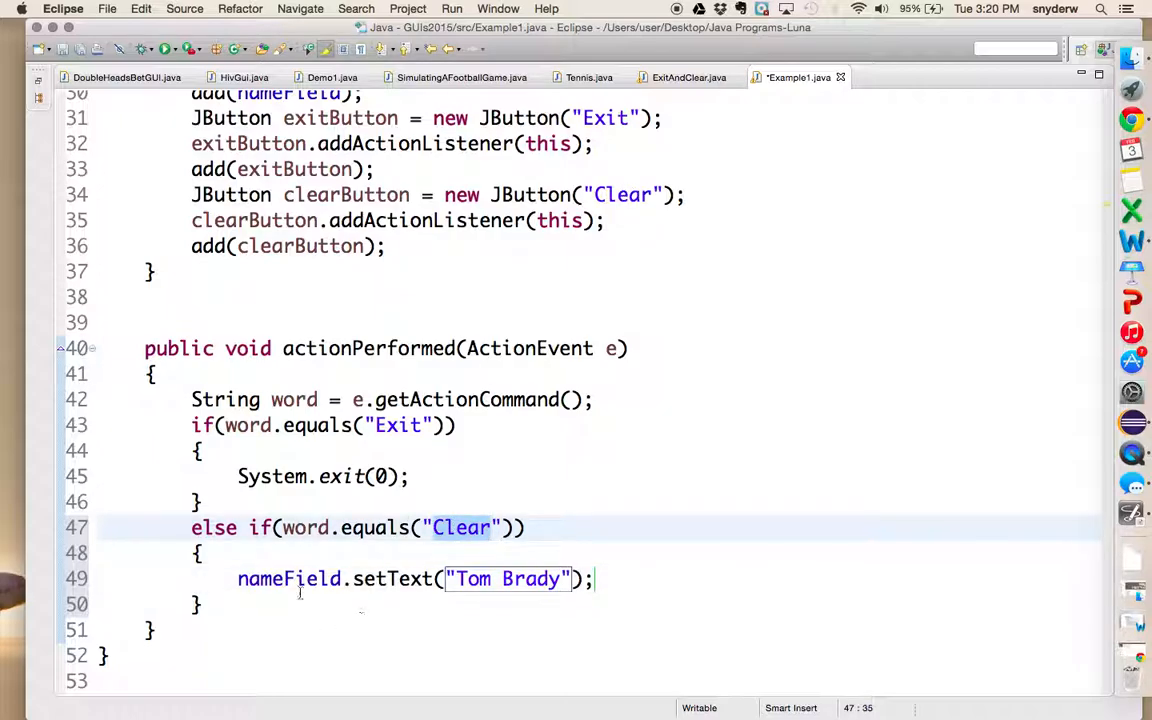
double_click(288, 580)
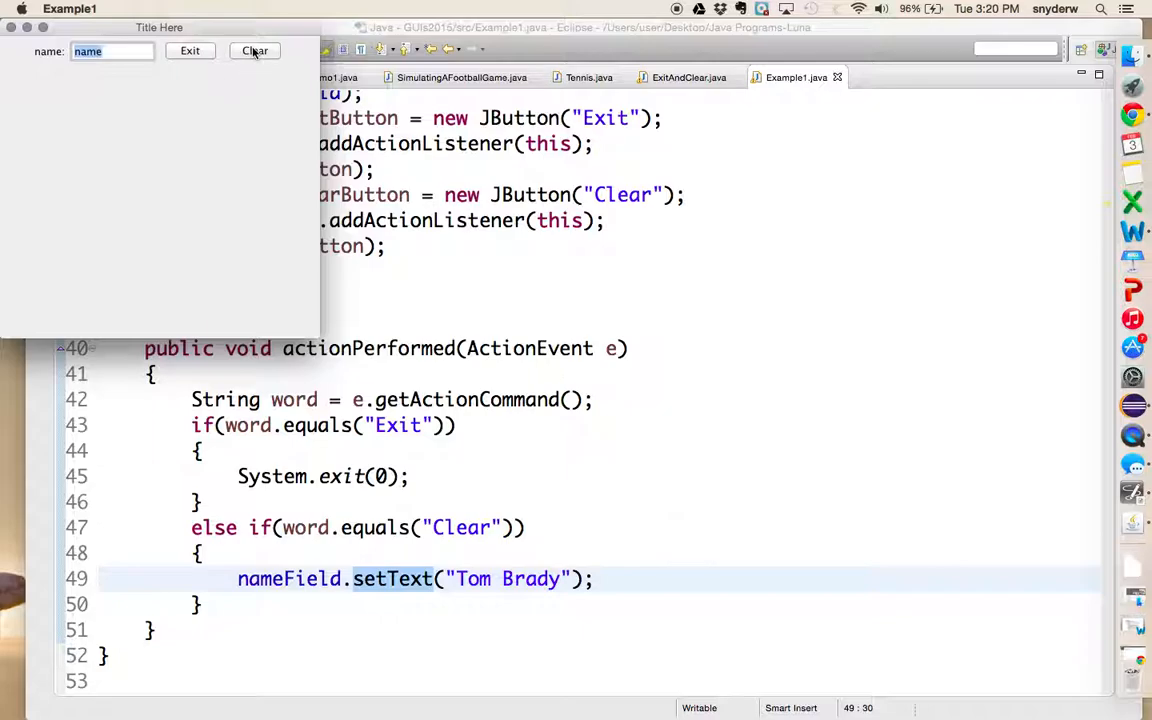
left_click(256, 52)
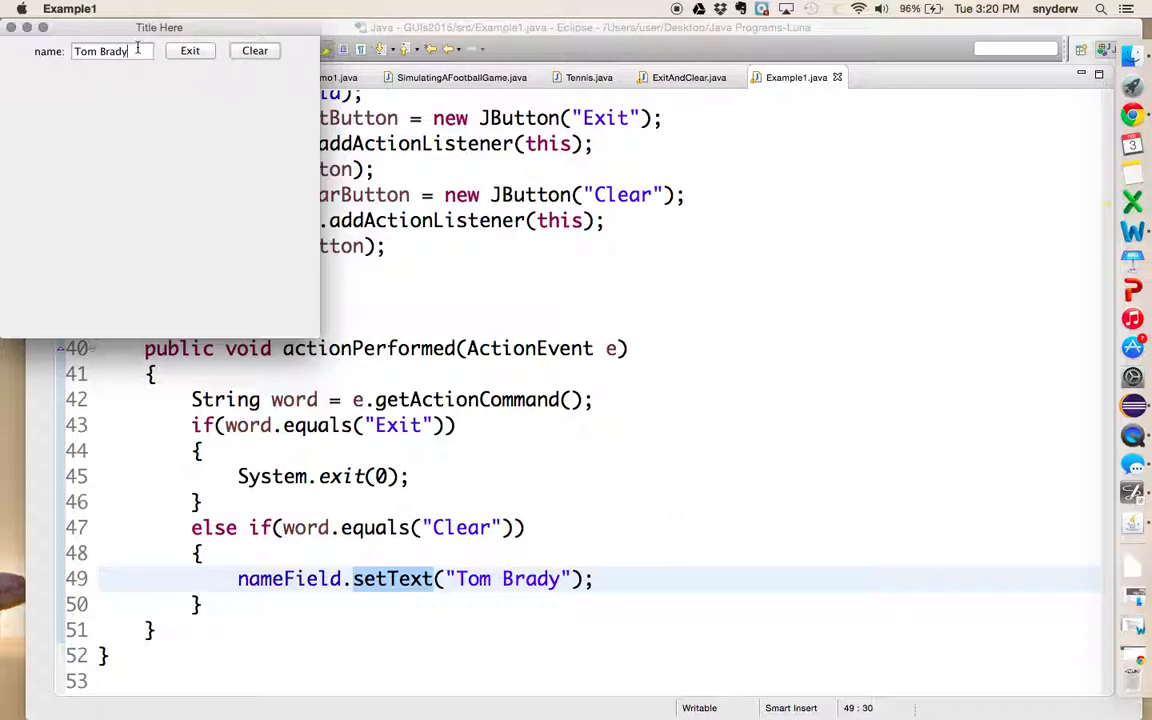
type("Willia")
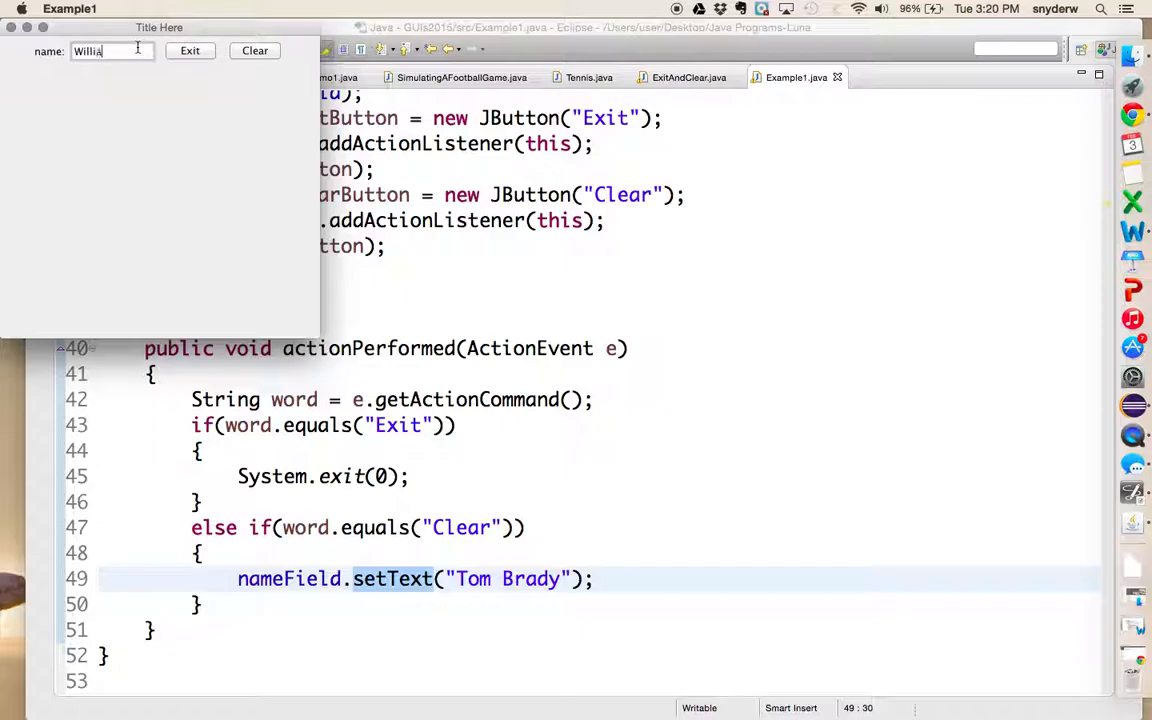
left_click(256, 50)
type("kla;djfk;a;sdk")
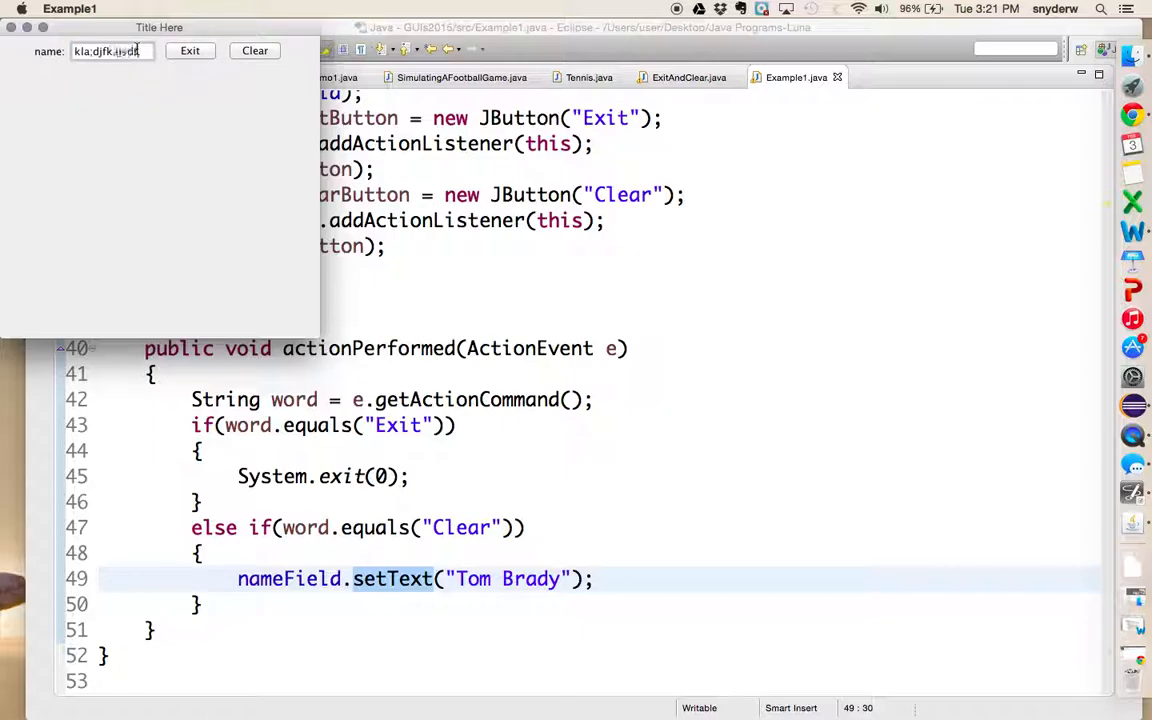
left_click(254, 52)
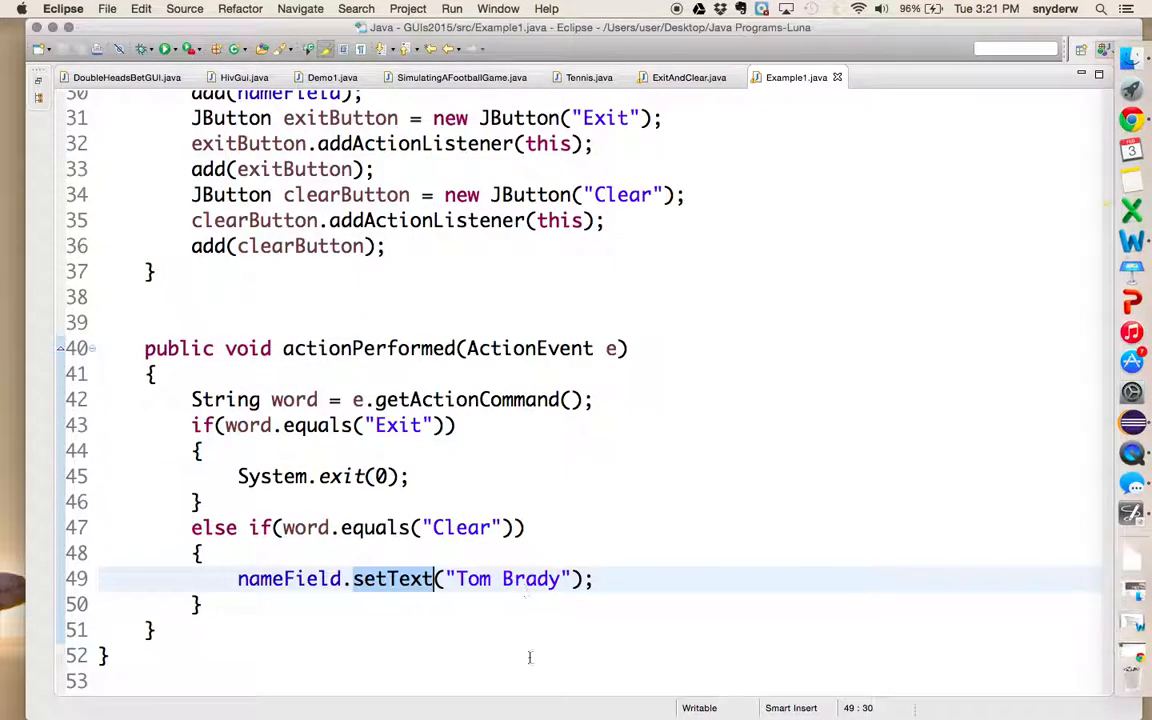
Delete Tom Brady so the Clear branch sets nameField to an empty string
double_click(504, 578)
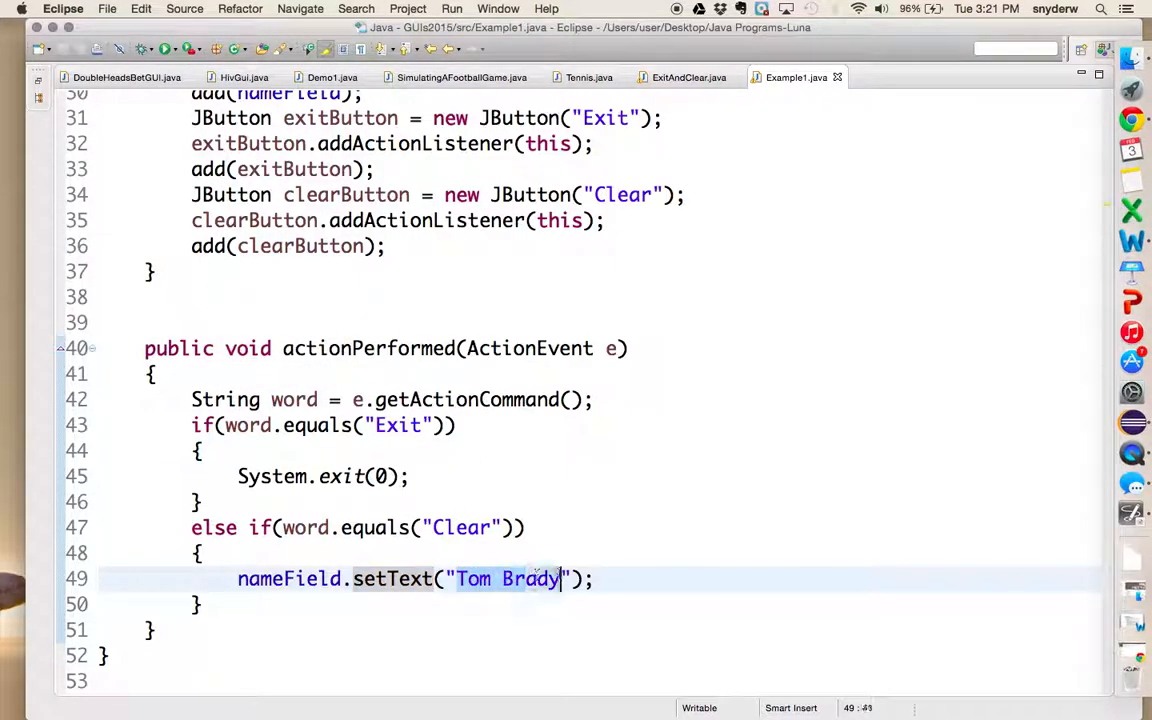
key("Delete")
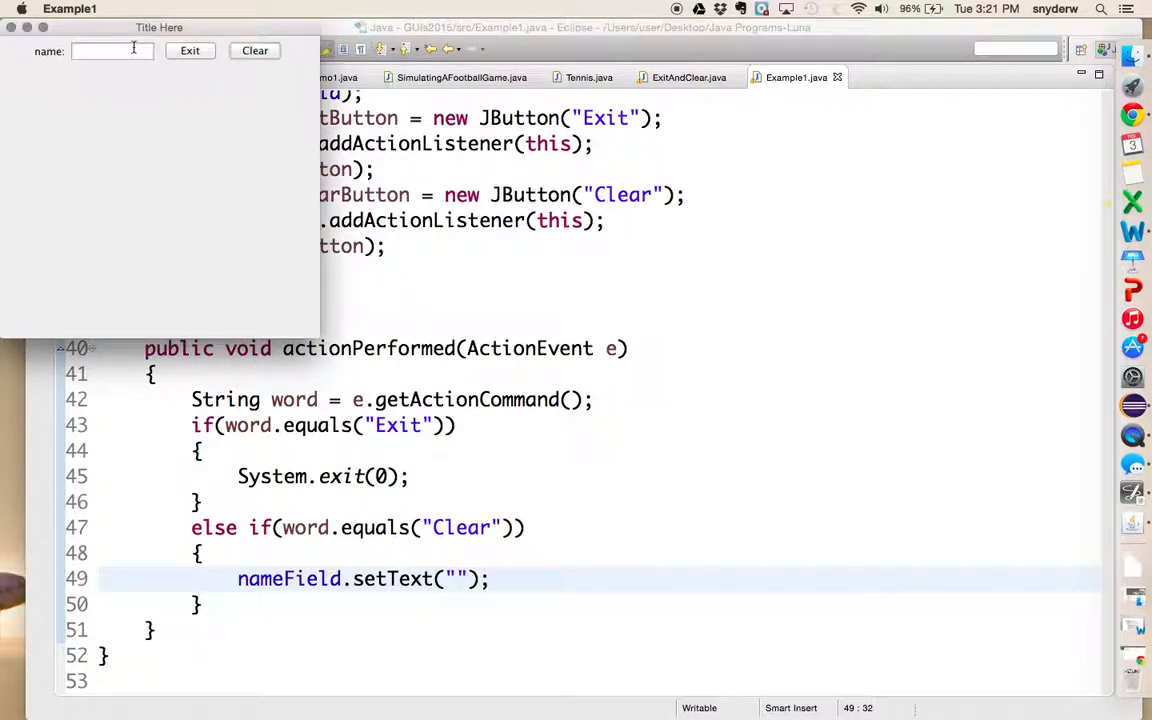
Run the program, enter 'Willima', confirm Clear empties the field, then Exit
type("Willima")
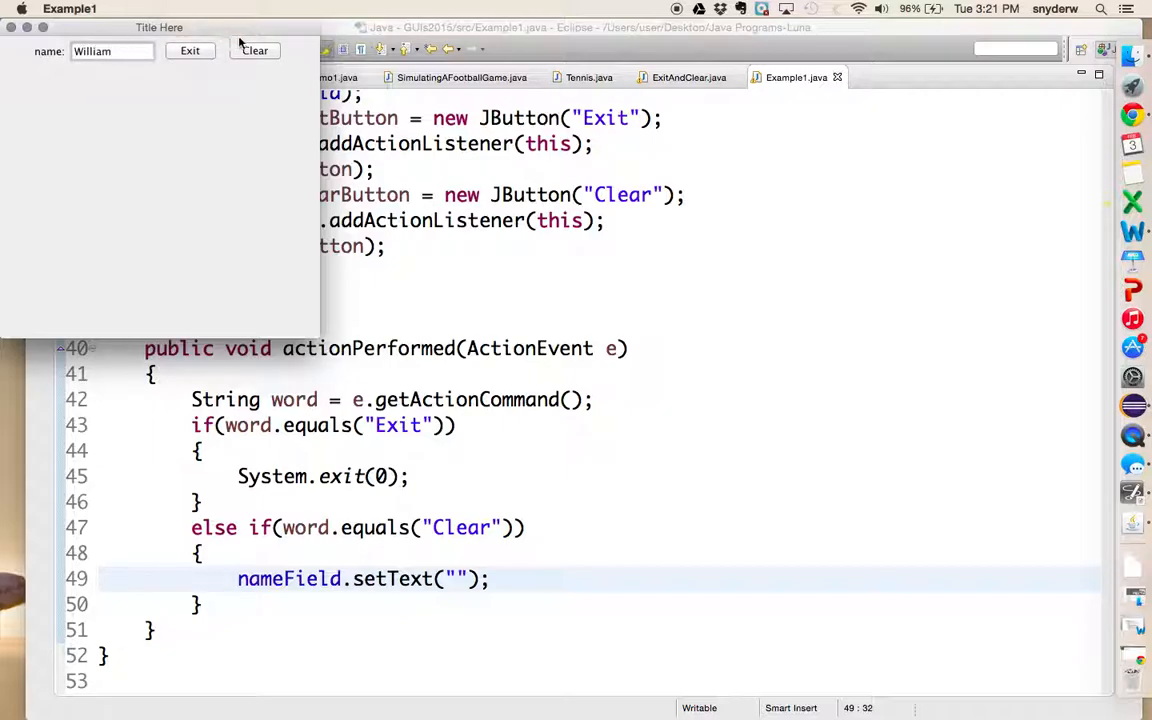
left_click(256, 52)
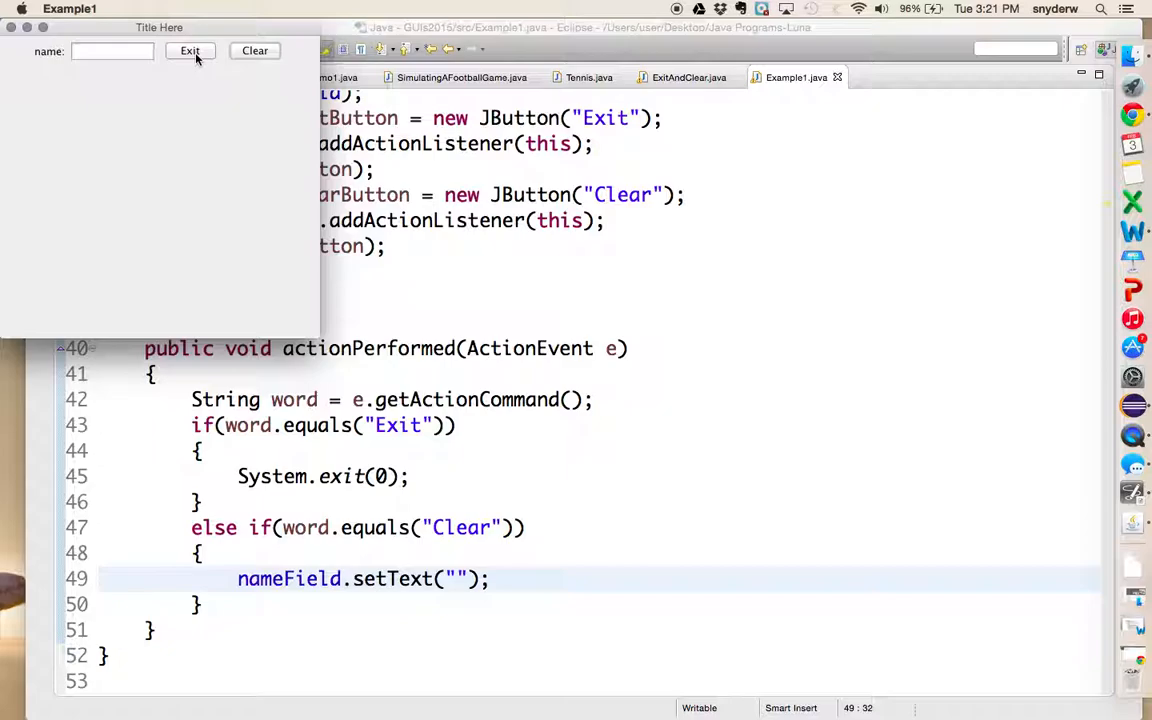
left_click(190, 52)
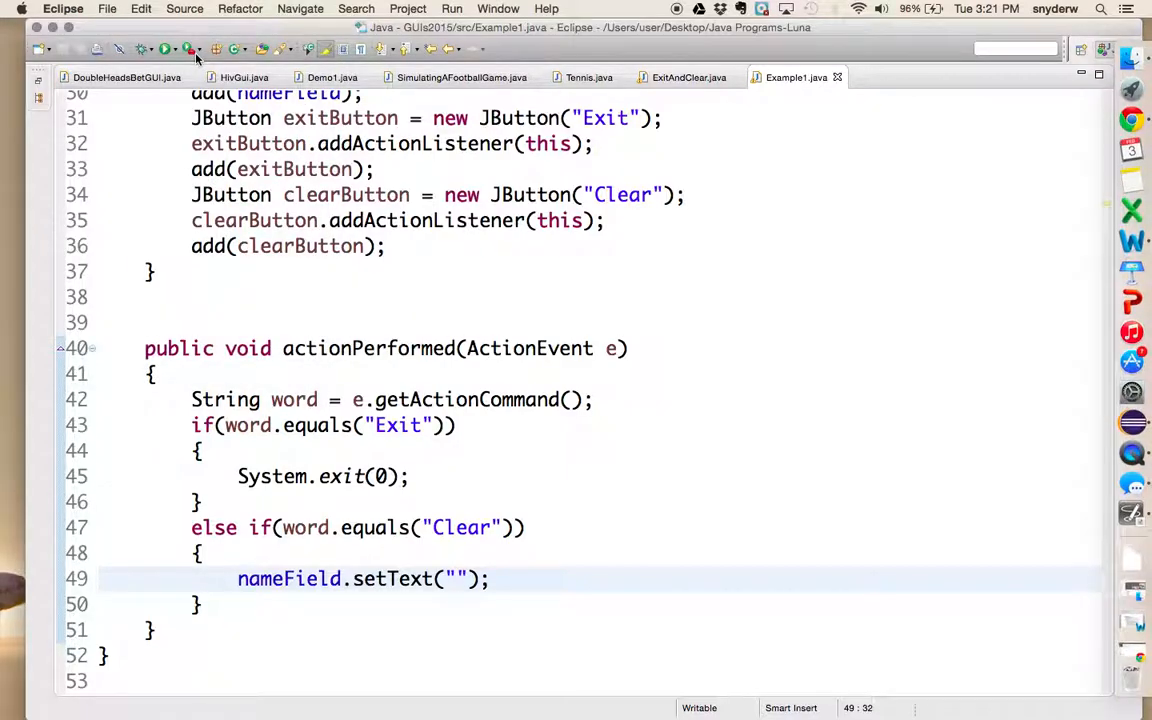